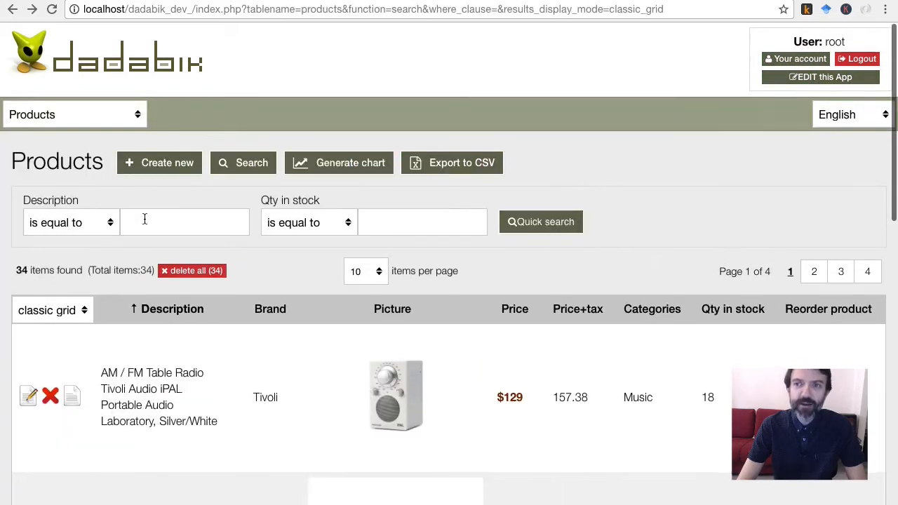
Show the responsive narrow-layout menu, then switch the Products results from classic grid to list display
scroll("down", 3)
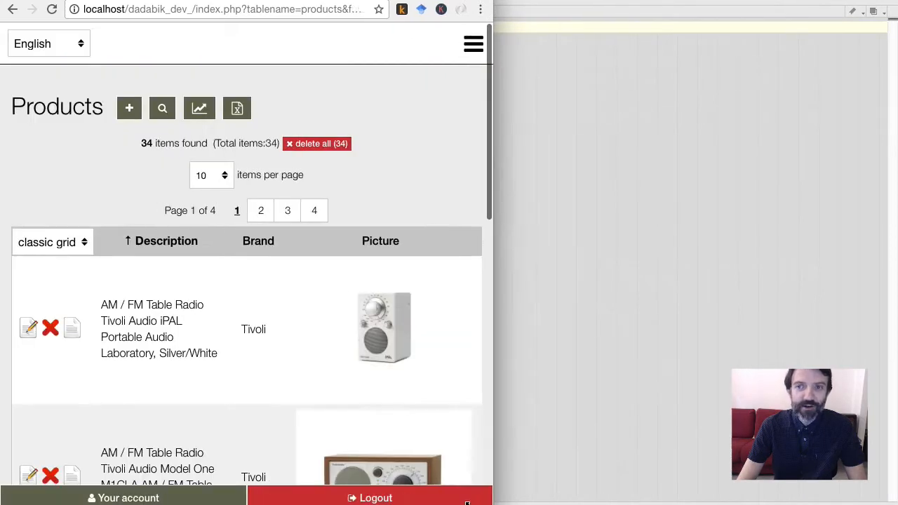
left_click(473, 44)
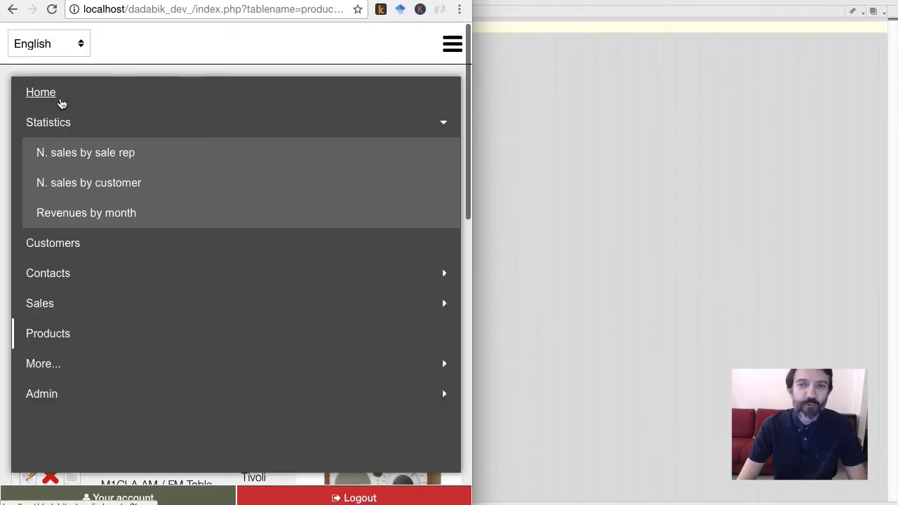
left_click(48, 122)
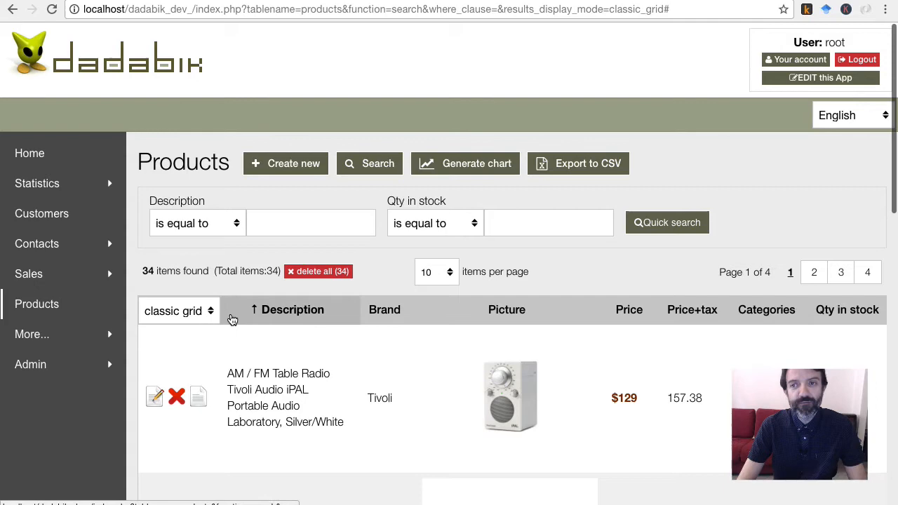
left_click(180, 311)
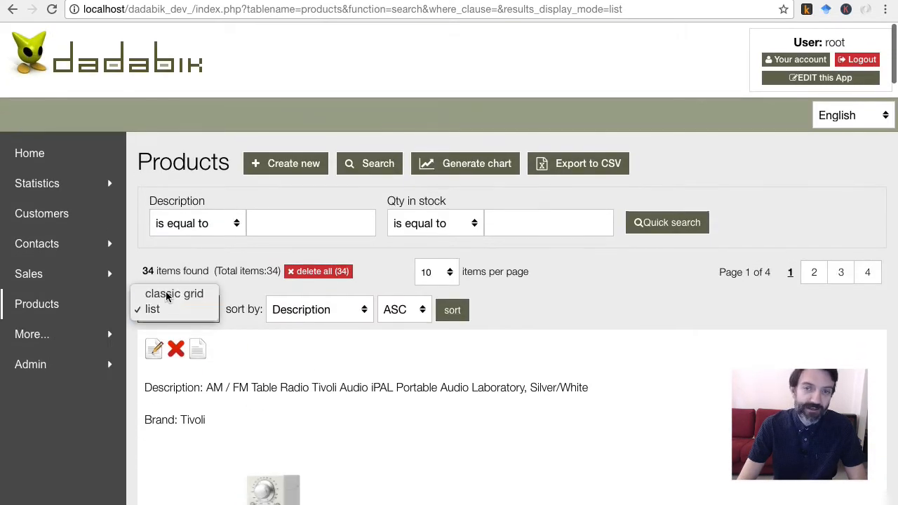
left_click(174, 293)
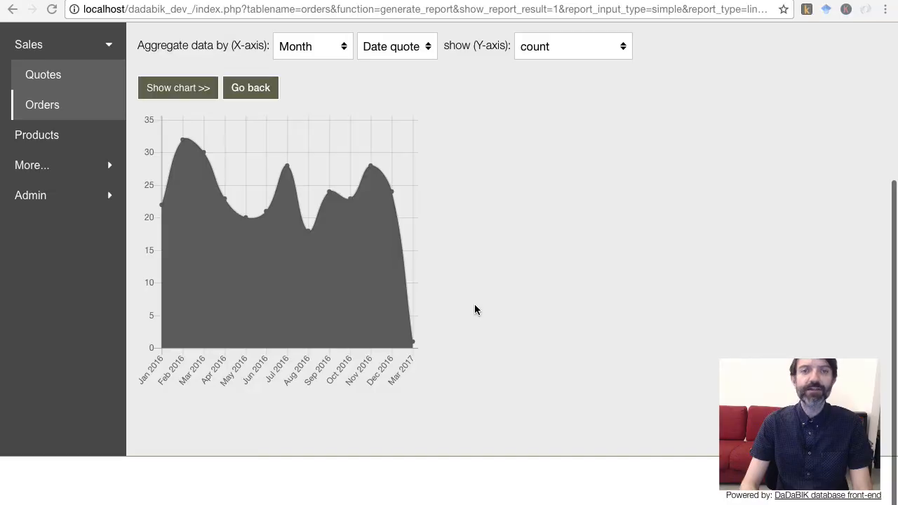
Aggregate the Orders report by Date order grouped by Month with count on the Y-axis
left_click(311, 45)
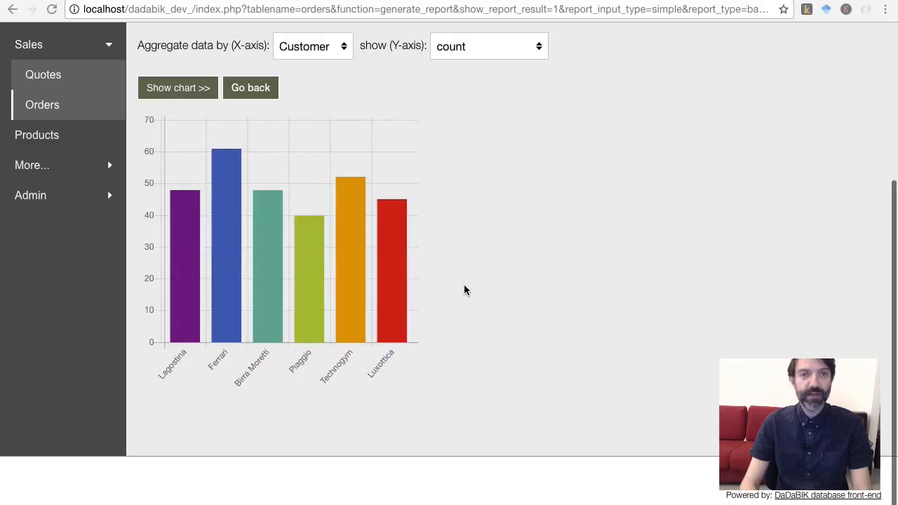
left_click(250, 87)
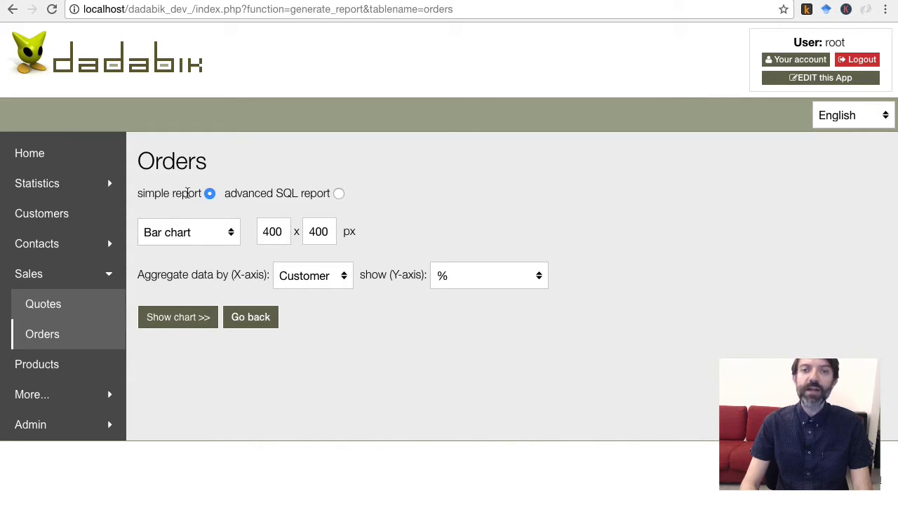
mouse_move(249, 278)
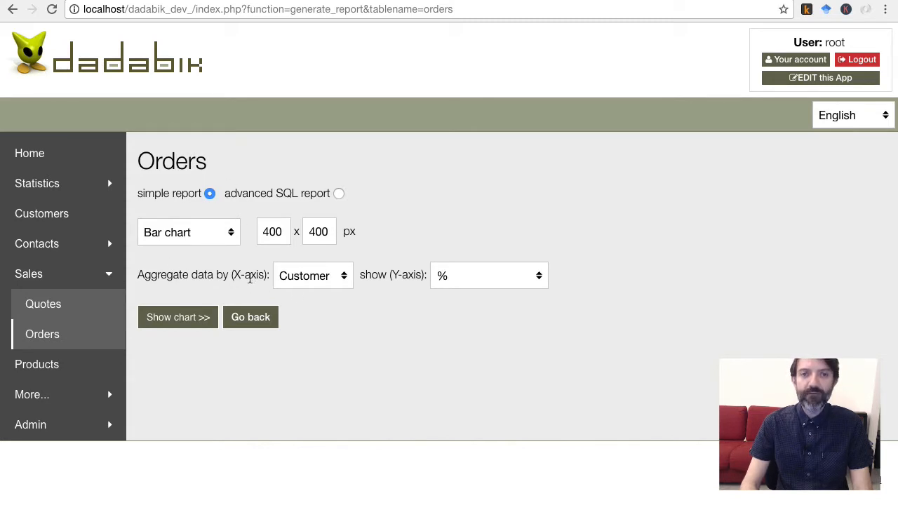
mouse_move(384, 288)
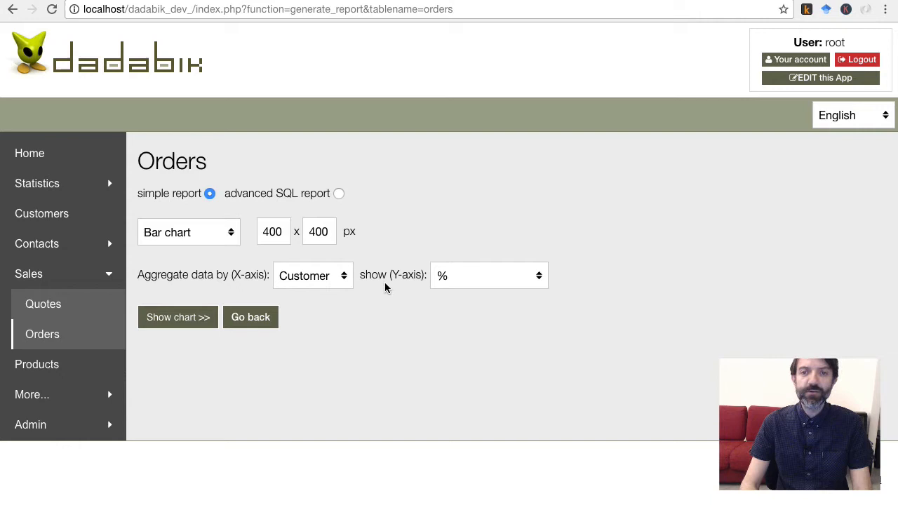
mouse_move(379, 263)
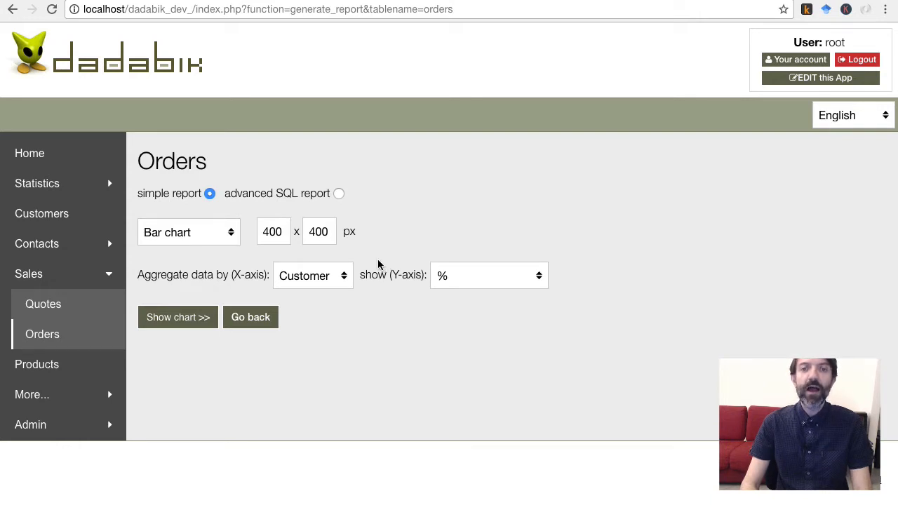
mouse_move(353, 263)
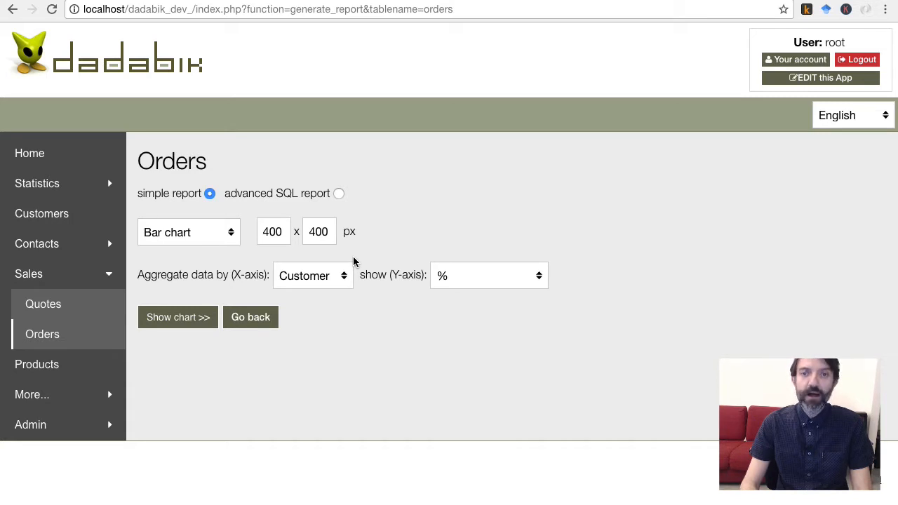
mouse_move(340, 275)
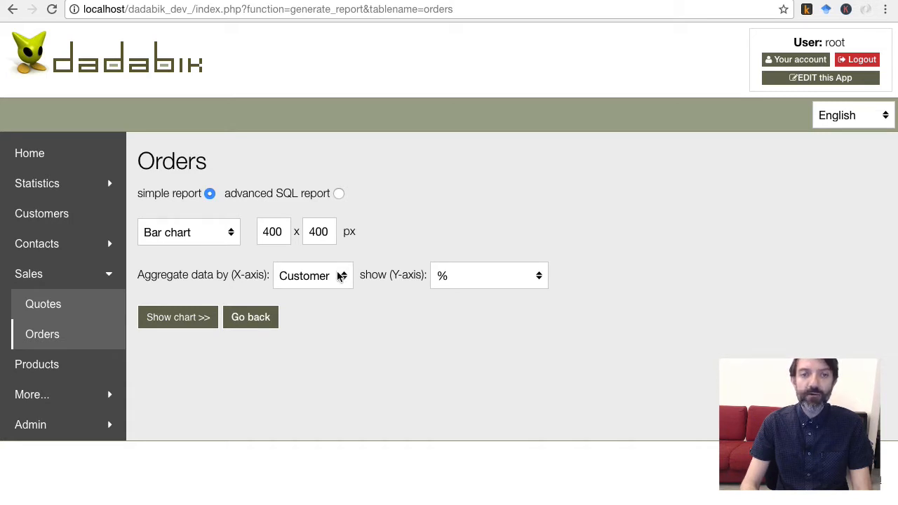
left_click(312, 275)
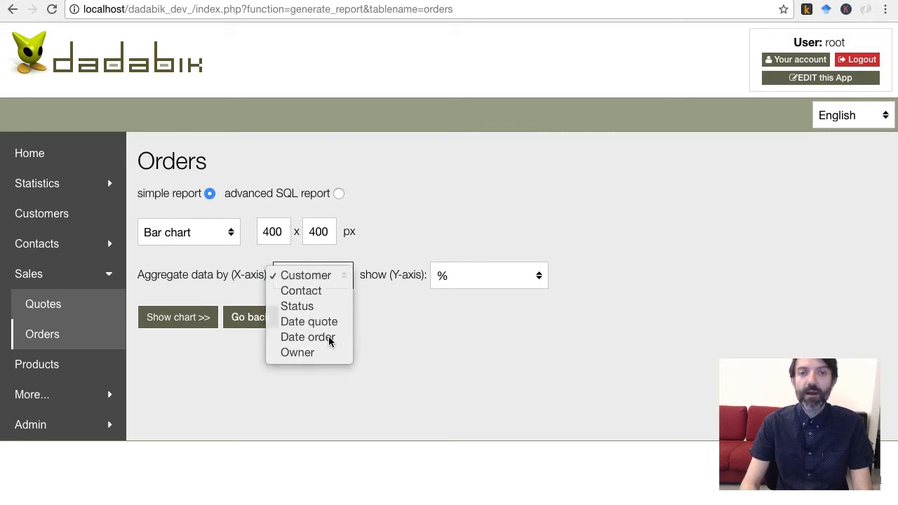
left_click(308, 336)
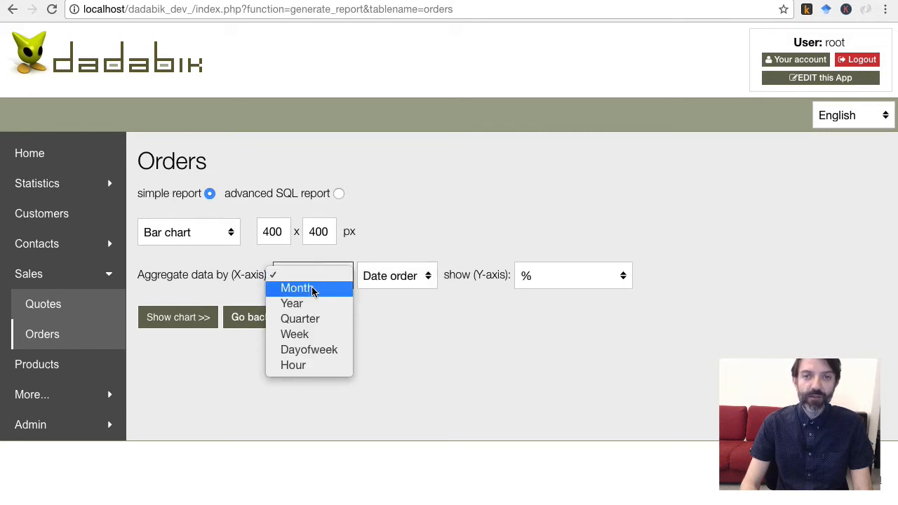
left_click(295, 288)
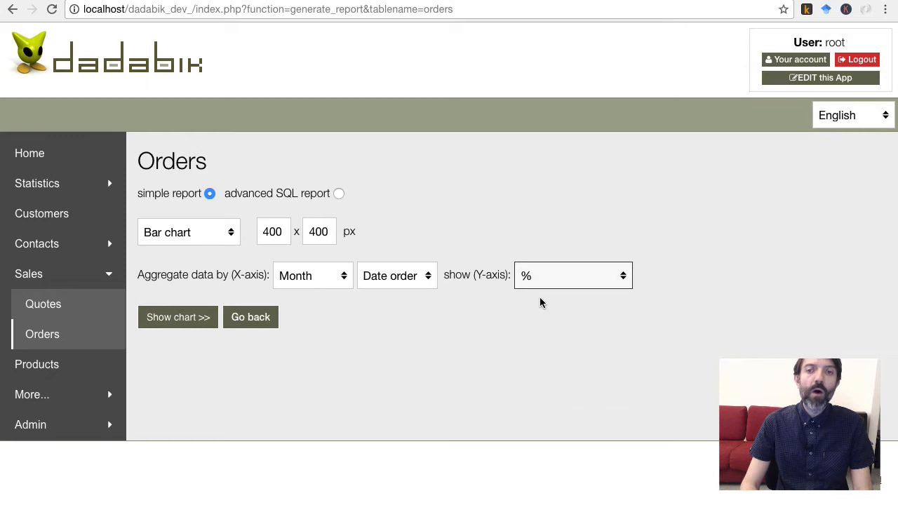
left_click(177, 317)
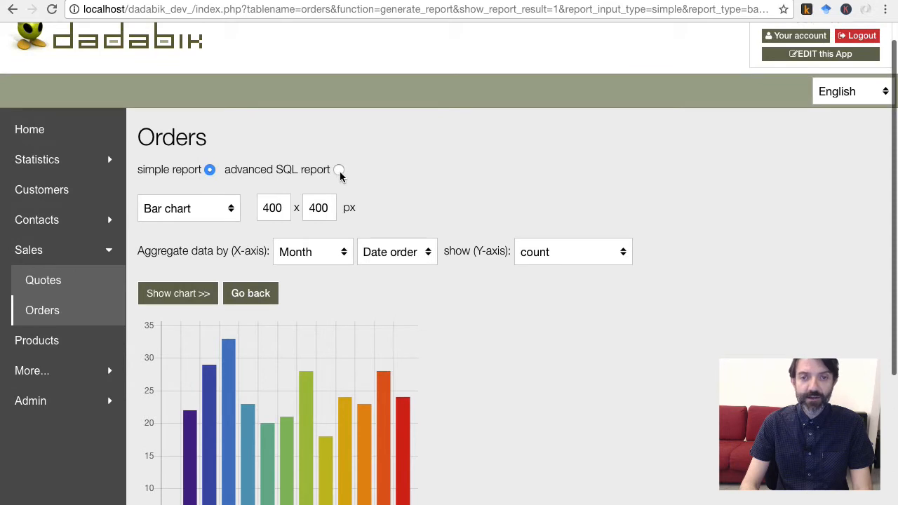
Switch to an advanced SQL report and chart the revenue-by-month SELECT query joining sales, sale items and products
left_click(339, 169)
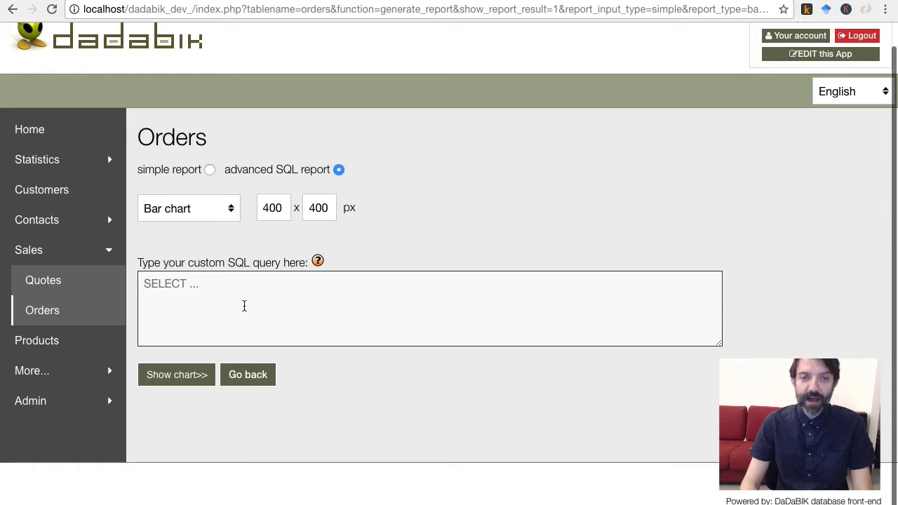
type("select date_format(date_order, '%b'), round(sum(quantity_sale_item*price_product)) from sales inner join sale_items on sales.id_sale = sale_items.id_sale inner join products on sale_items.id_product = products.id_product group by month(date_order)")
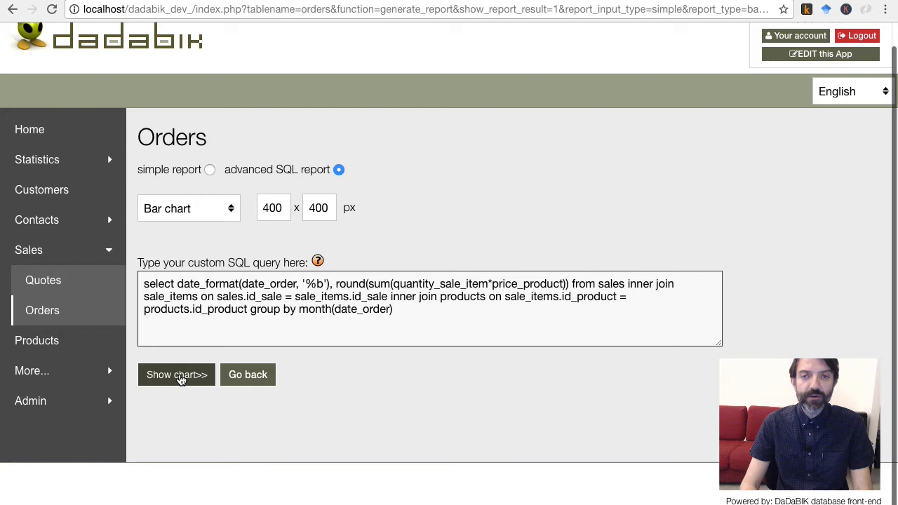
left_click(177, 373)
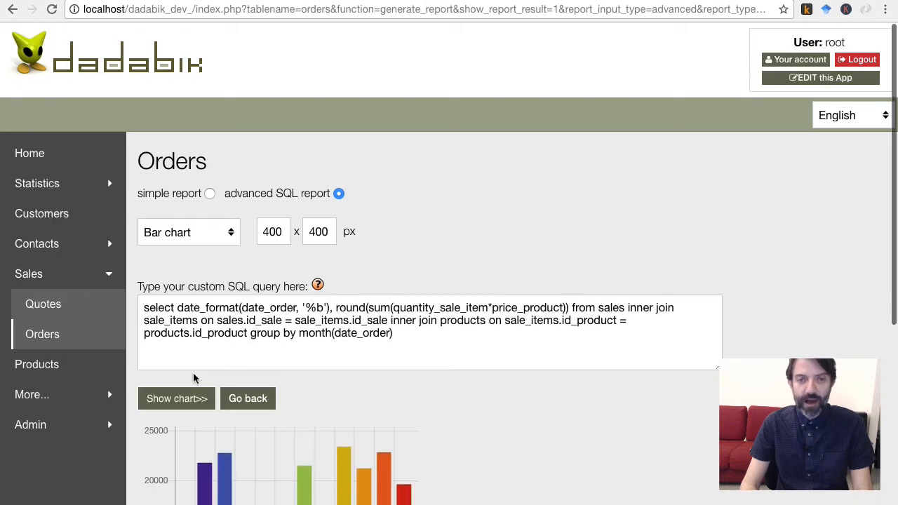
scroll("down", 3)
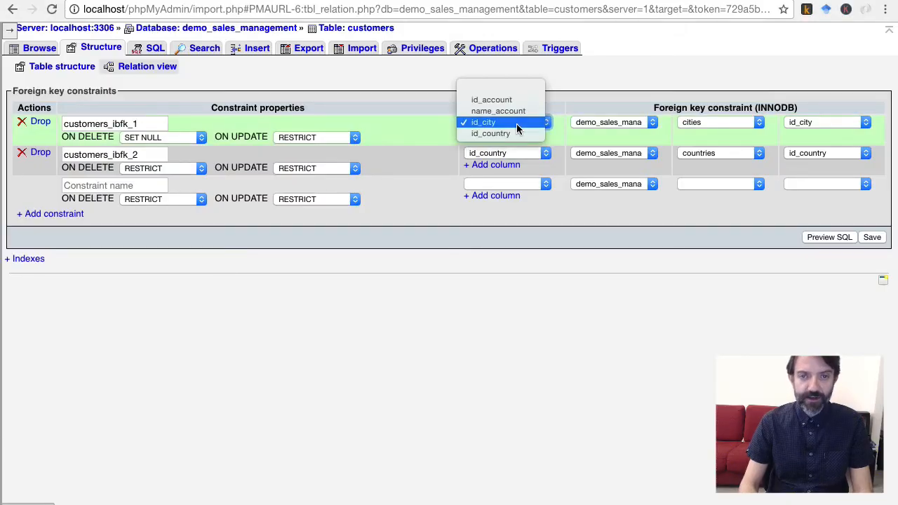
Confirm the foreign key keeps id_city constrained to the referenced cities table
left_click(483, 121)
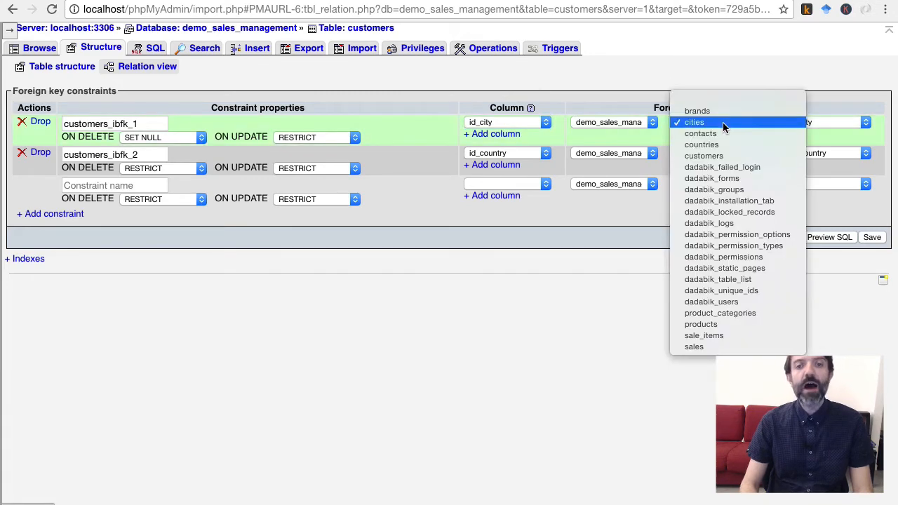
left_click(694, 122)
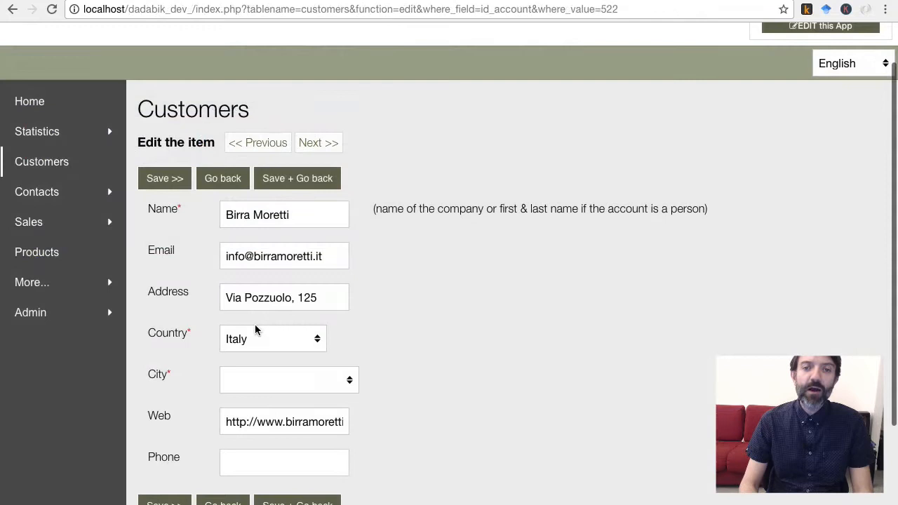
Check the customer's city list, then edit Sheldon Cooper's contact with autocomplete suggestions on the Email field
left_click(289, 379)
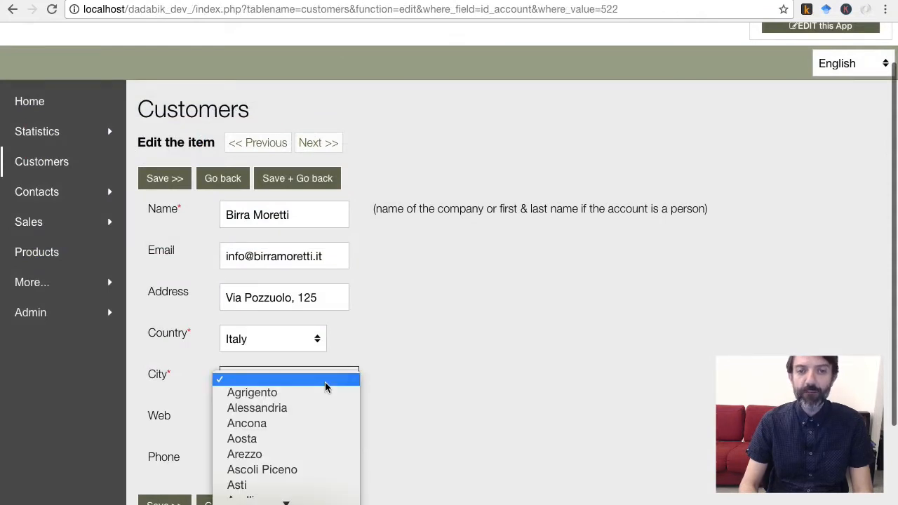
scroll("down", 3)
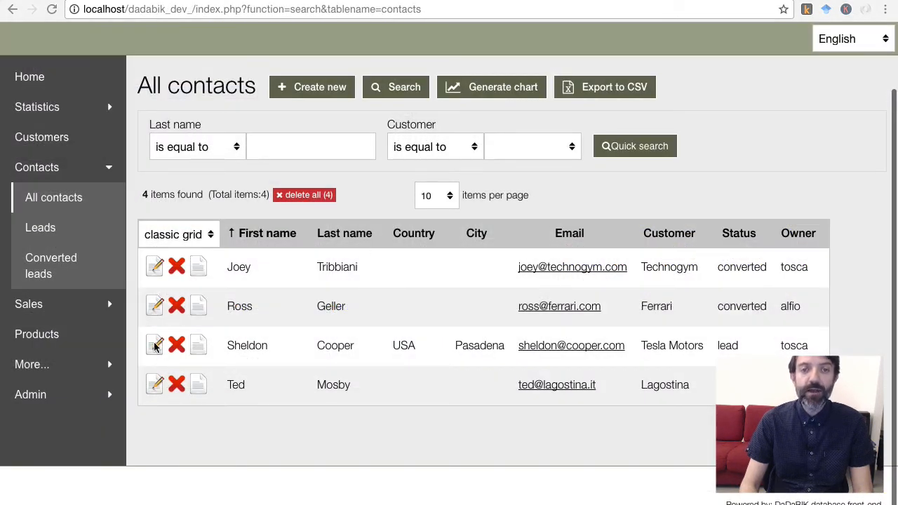
left_click(155, 346)
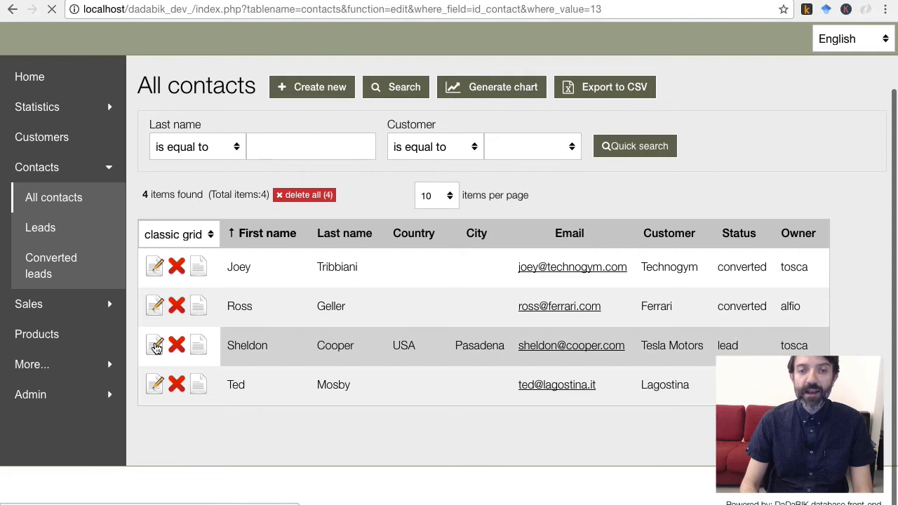
left_click(155, 345)
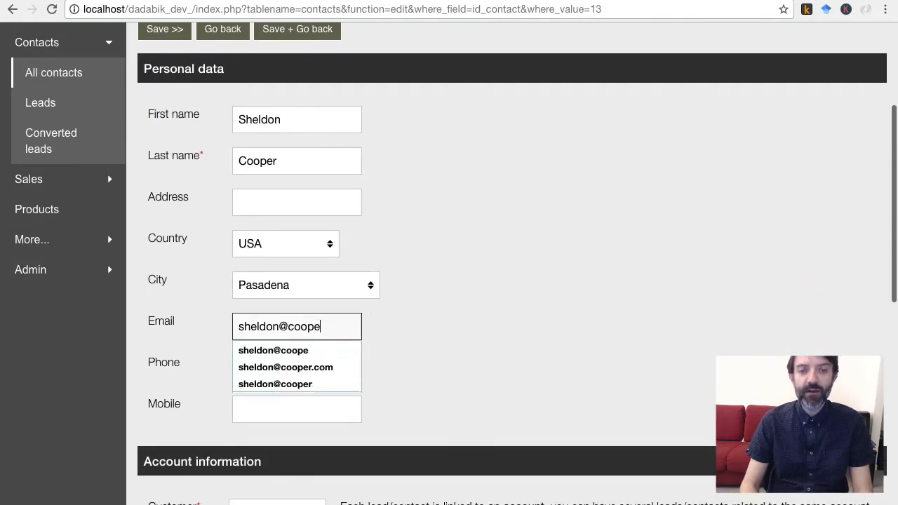
left_click(164, 28)
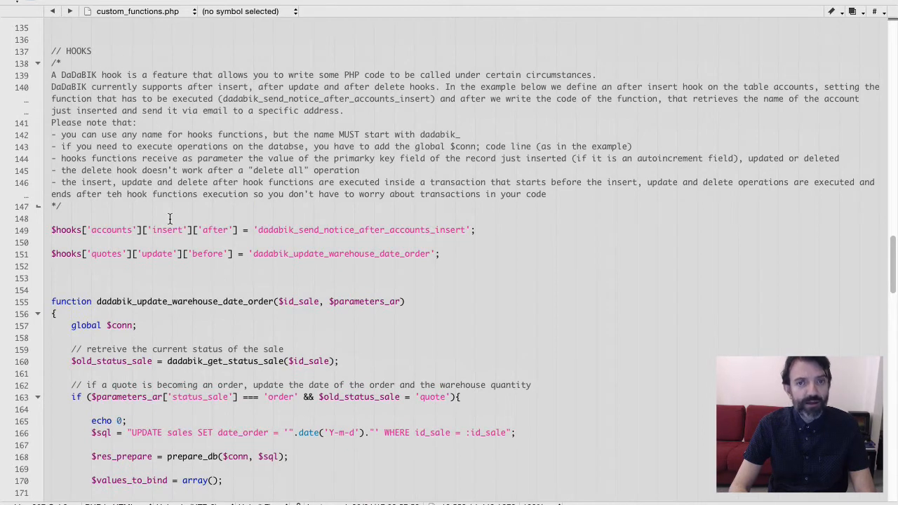
Scroll through the HOOKS section to the dadabik_update_warehouse_date_order function in custom_functions.php
scroll("down", 3)
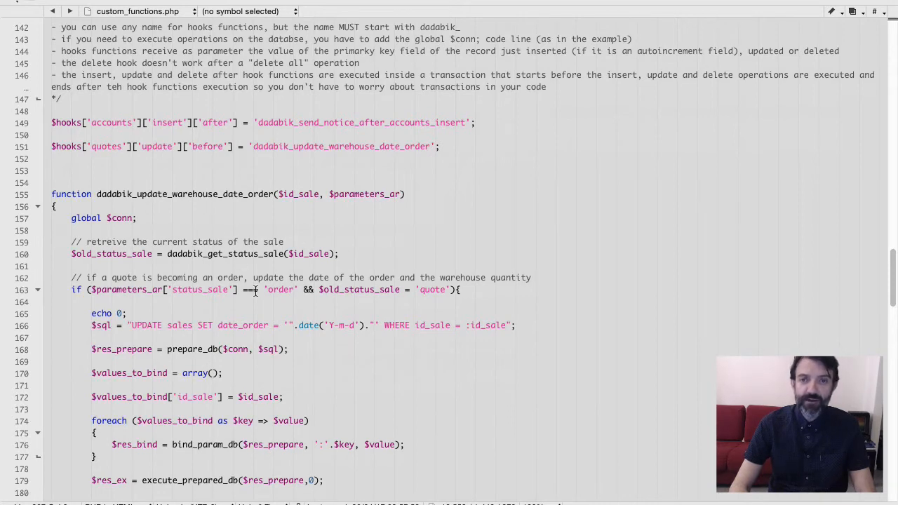
scroll("down", 3)
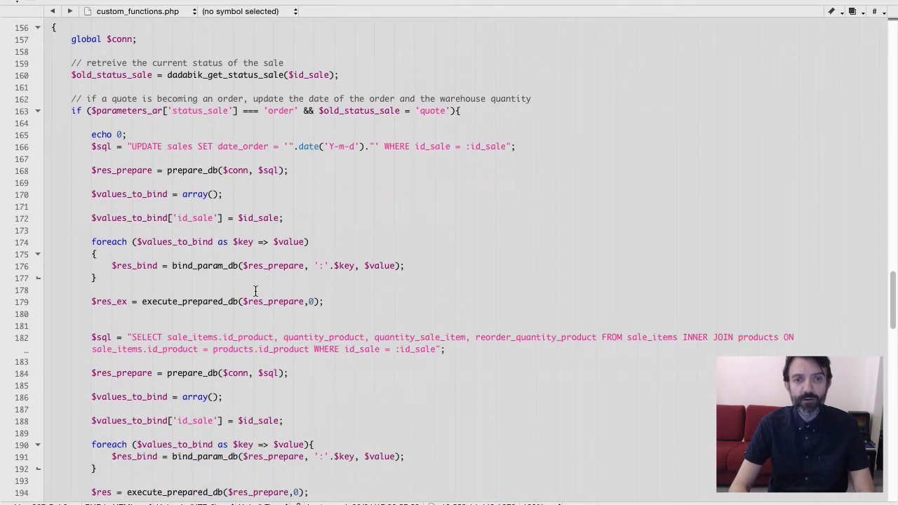
scroll("down", 3)
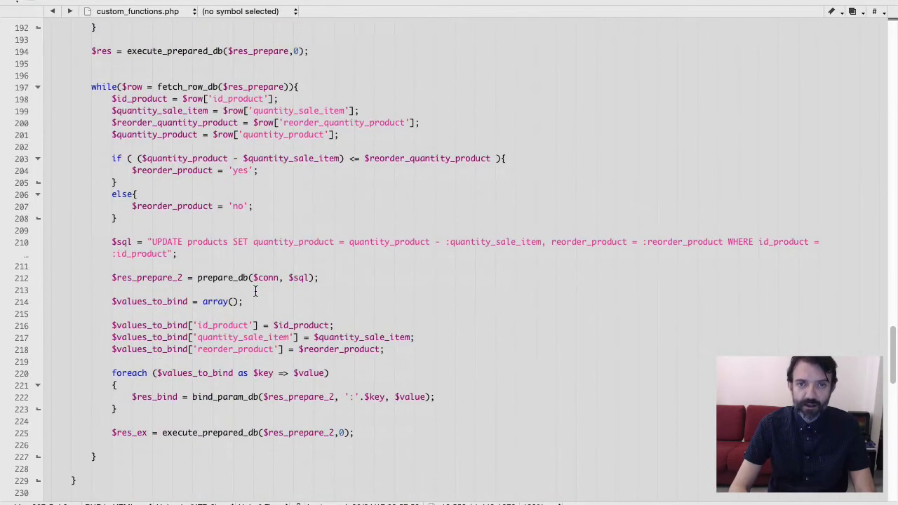
scroll("down", 3)
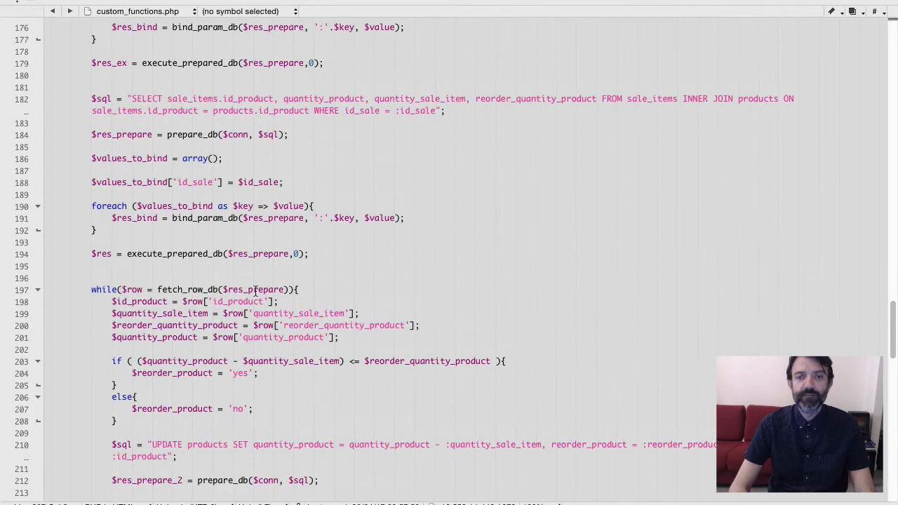
scroll("down", 3)
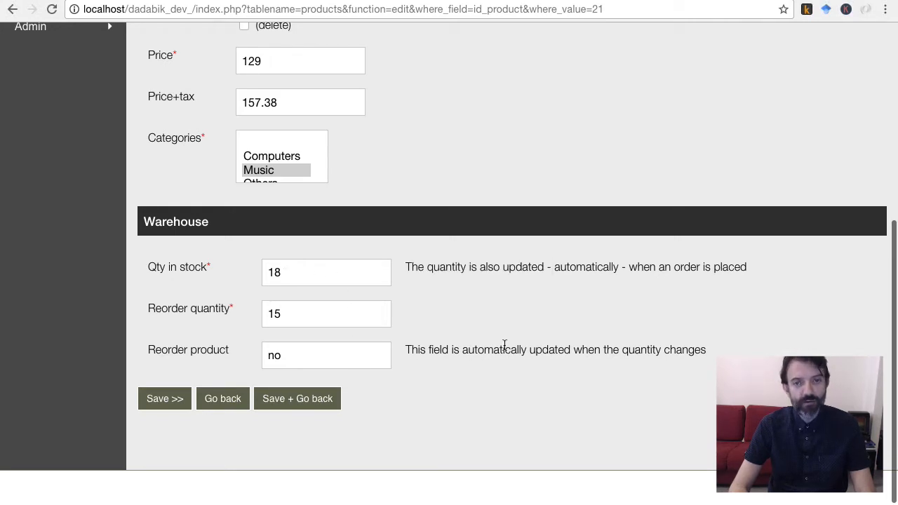
mouse_move(501, 315)
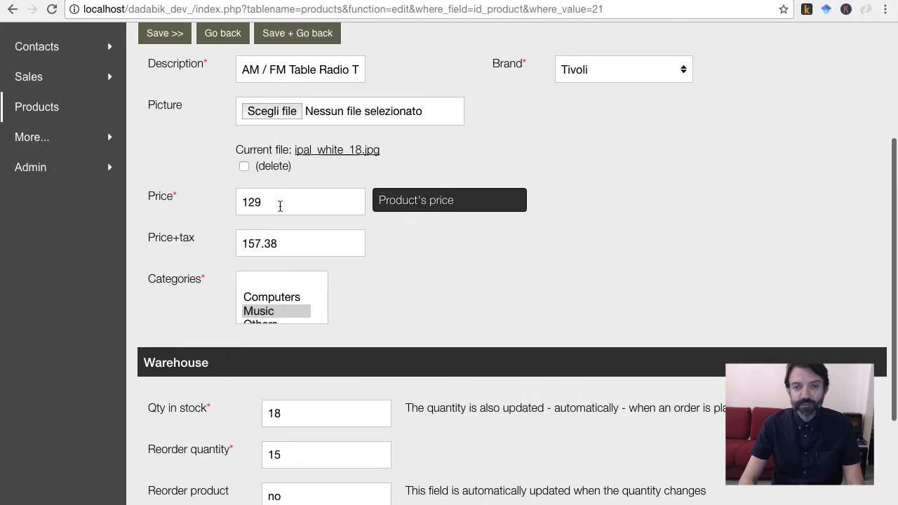
mouse_move(286, 204)
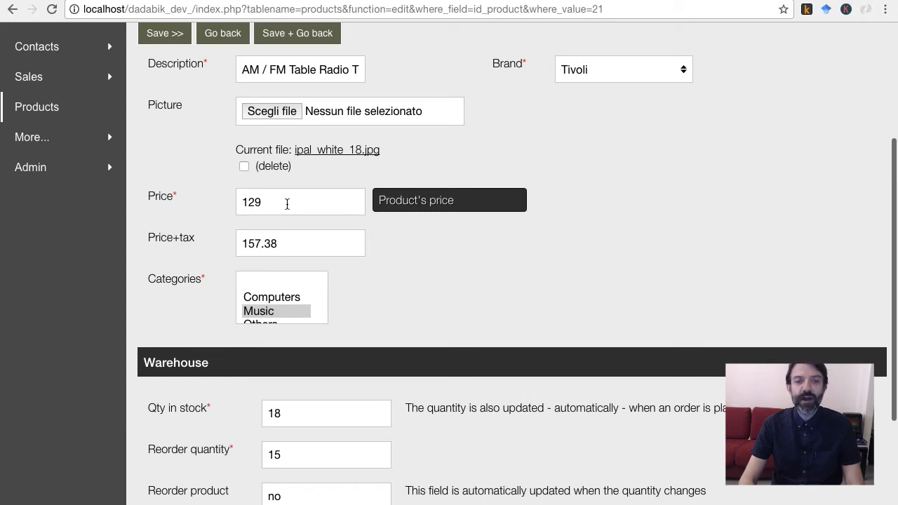
Set the Tivoli table radio's price to 140 and apply it
type("140")
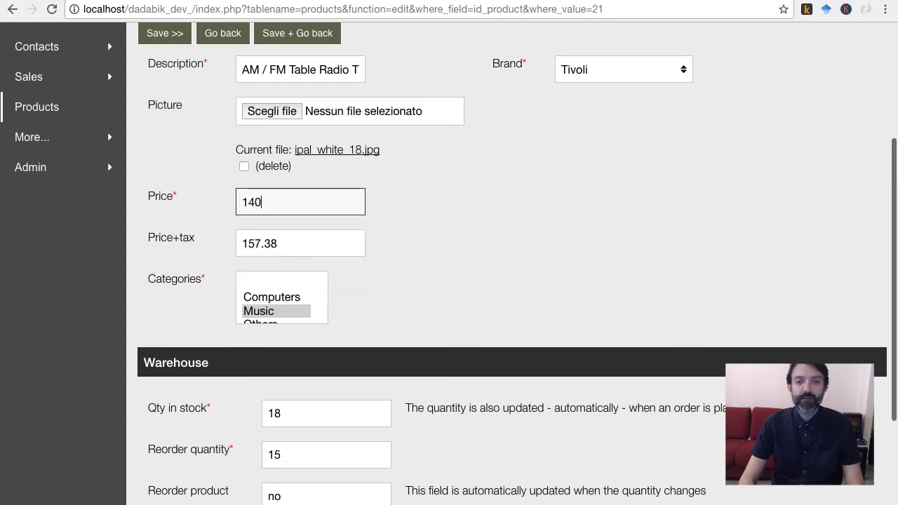
left_click(404, 269)
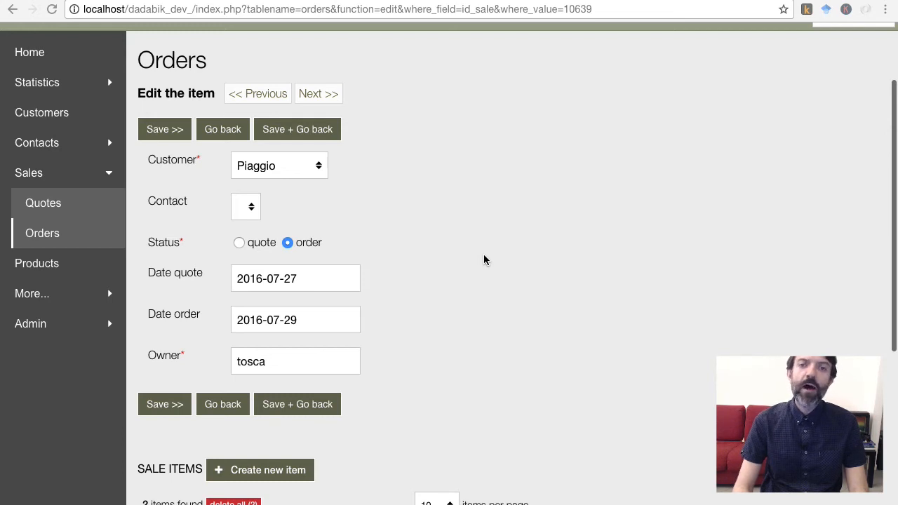
mouse_move(435, 247)
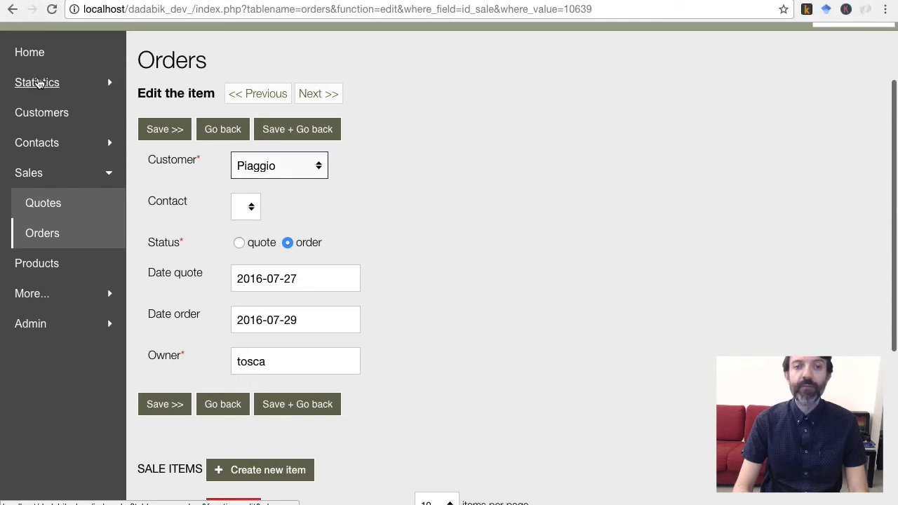
Expand the Statistics sidebar submenu listing the saved reports
left_click(37, 82)
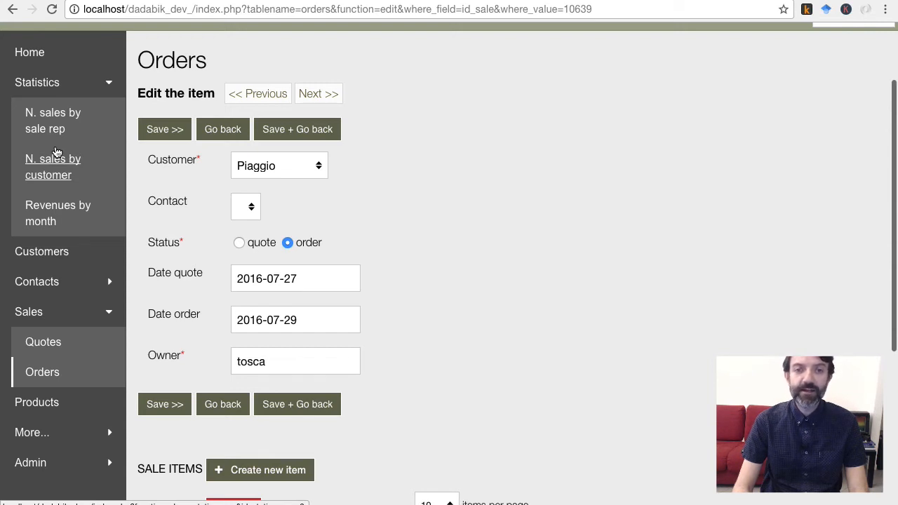
mouse_move(76, 207)
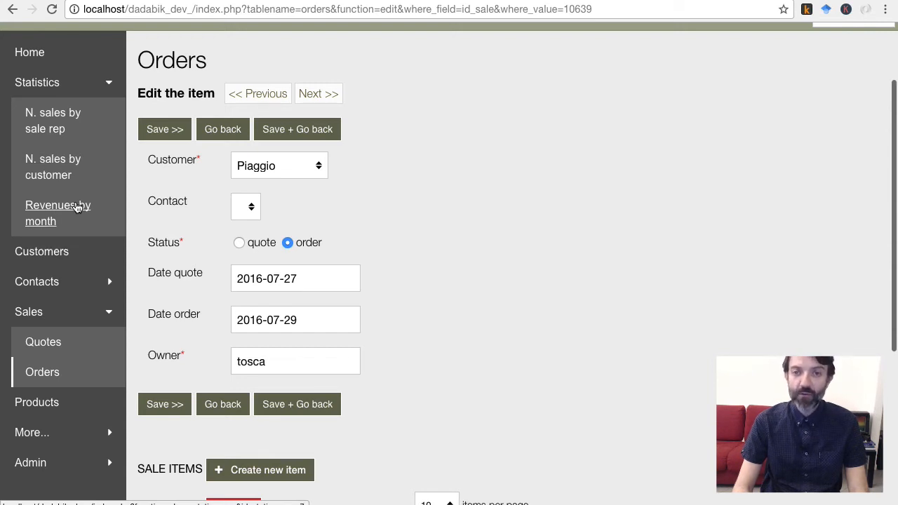
View the Revenues by month chart report
left_click(57, 214)
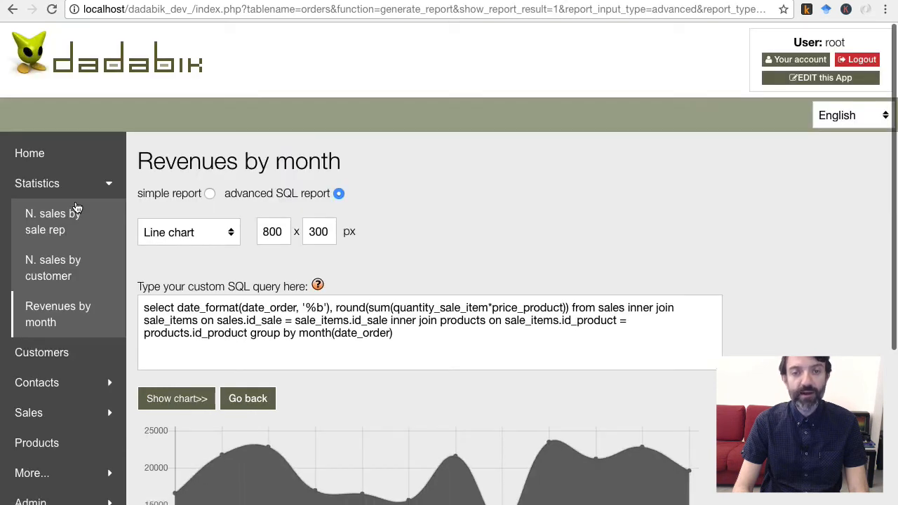
scroll("down", 3)
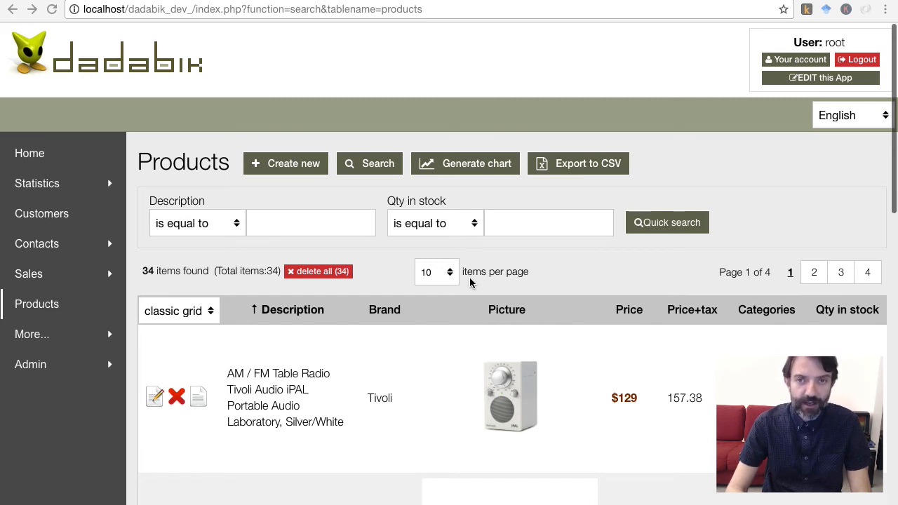
mouse_move(331, 320)
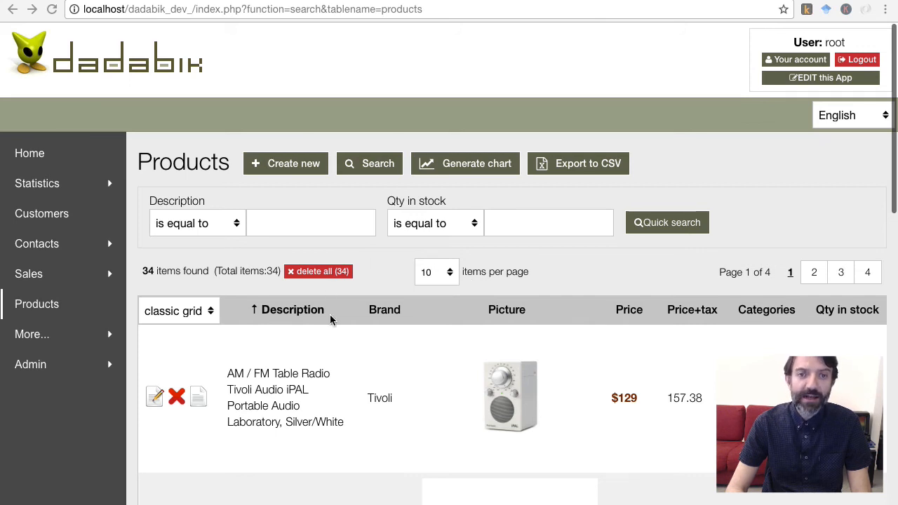
mouse_move(385, 340)
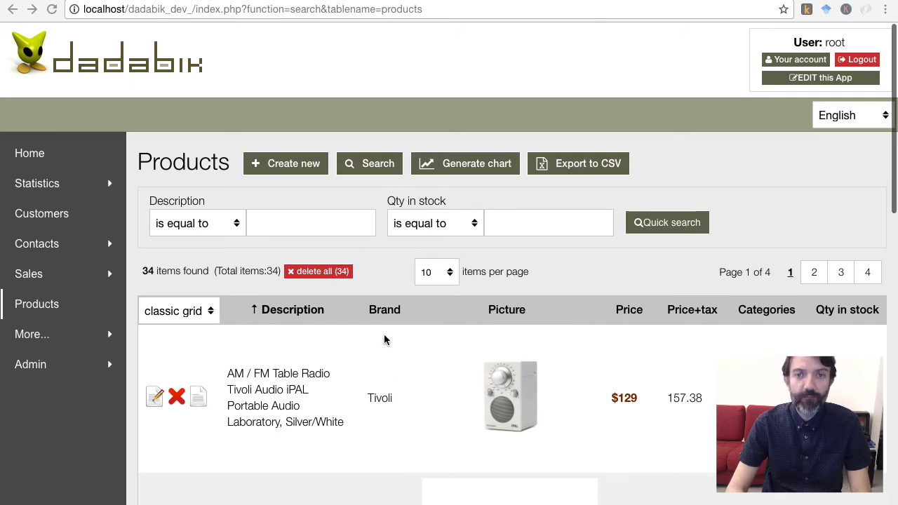
mouse_move(547, 376)
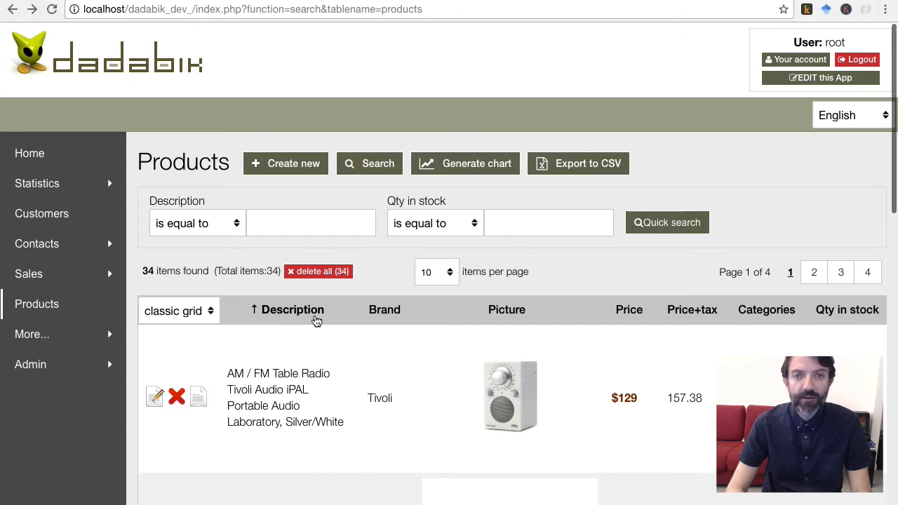
View the Tivoli table radio's details, then go to the Brands list under More
left_click(199, 396)
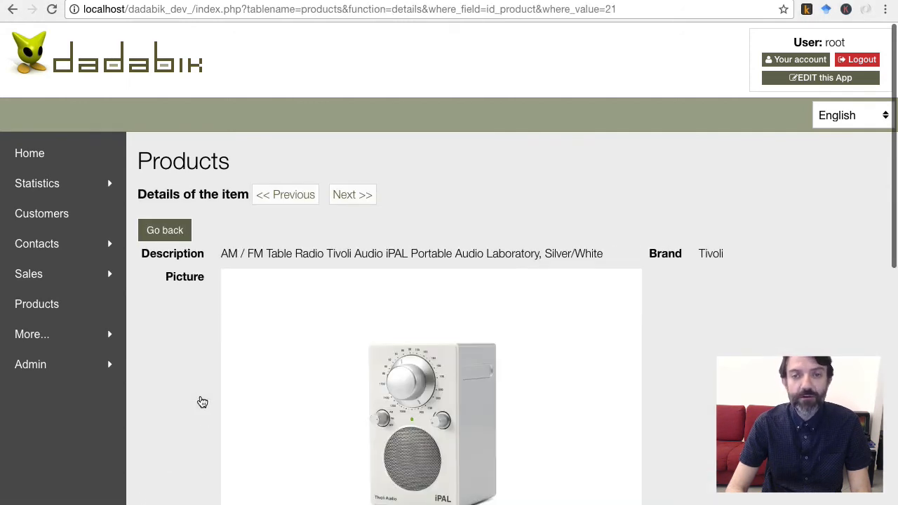
scroll("down", 3)
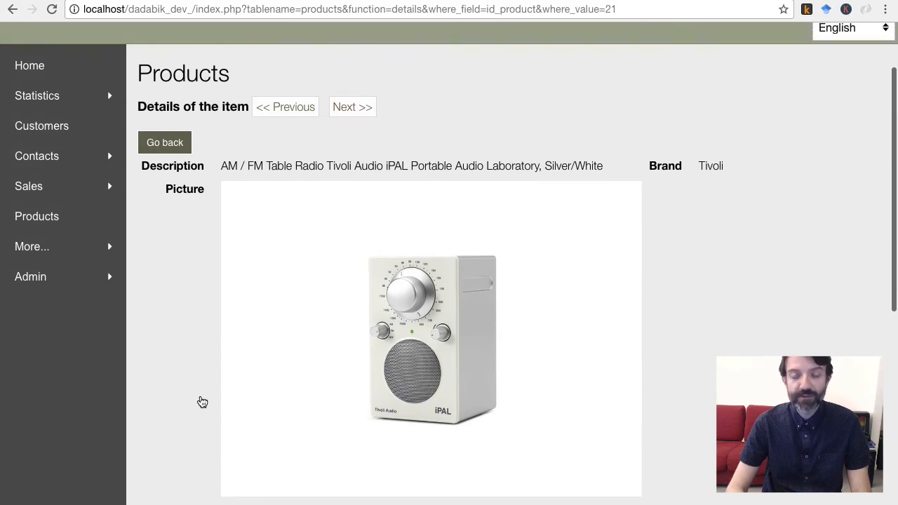
left_click(43, 365)
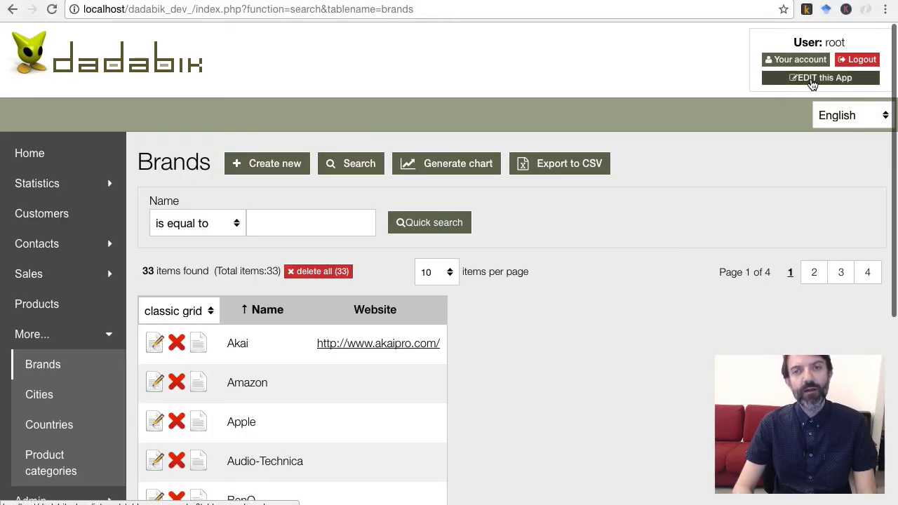
Show the admin Pages manager listing table-based pages such as Brands, Cities, Contacts and Products
left_click(820, 77)
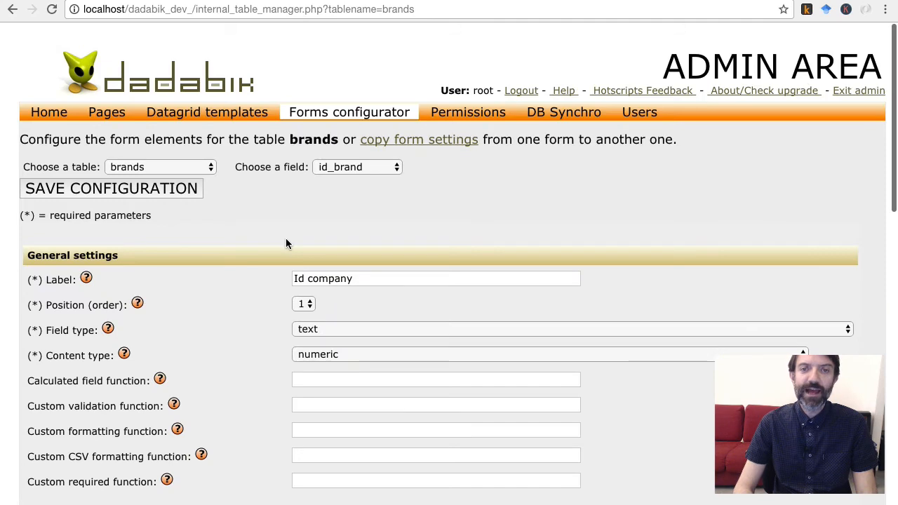
mouse_move(93, 105)
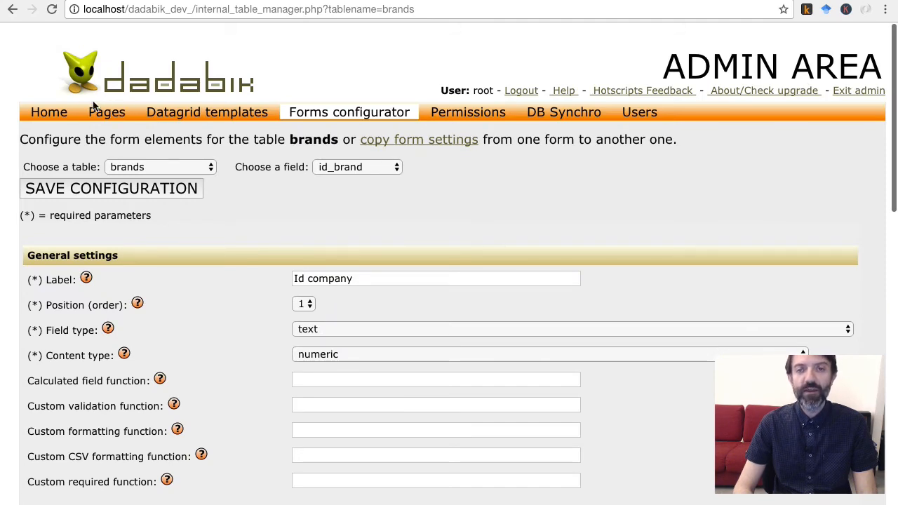
left_click(107, 113)
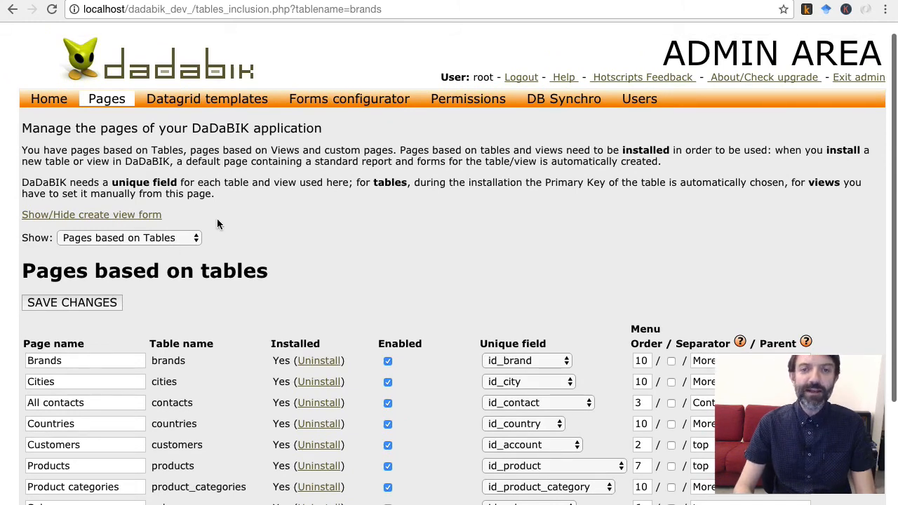
scroll("down", 3)
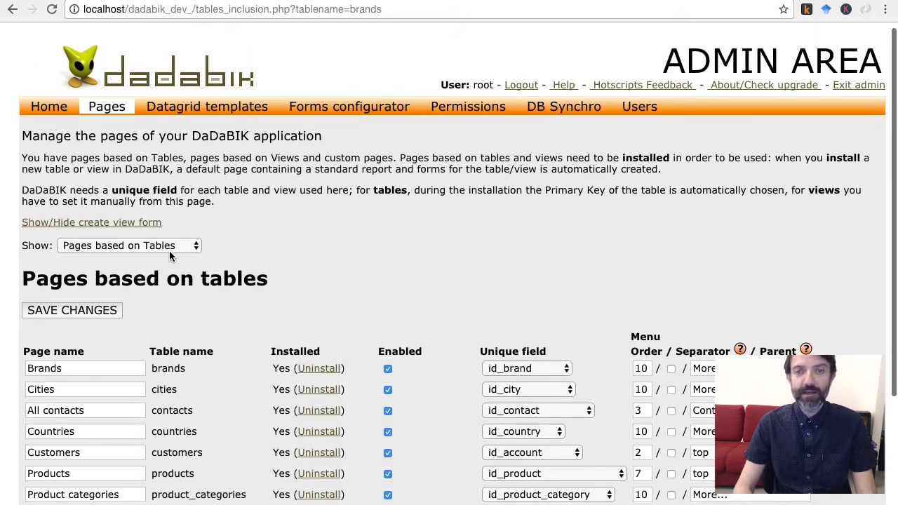
Switch Show from view-based pages to Custom Pages and expand the create-view form
left_click(129, 244)
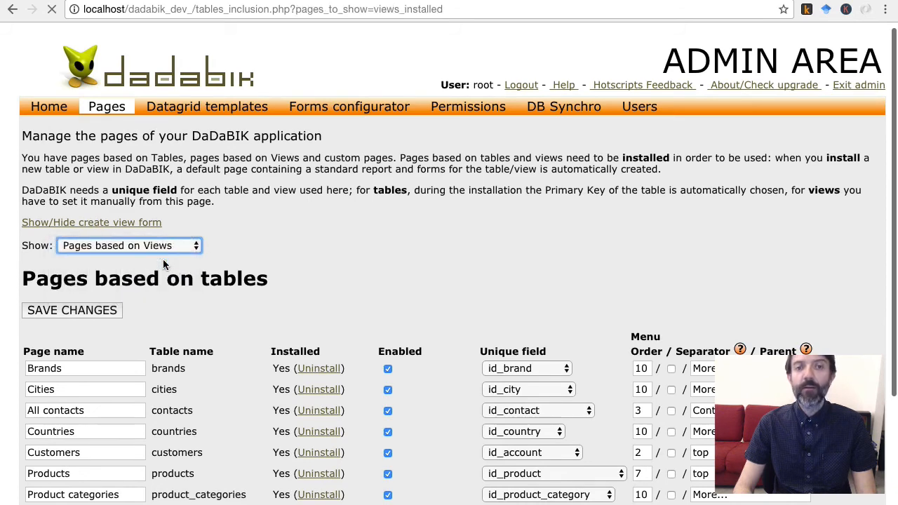
left_click(129, 251)
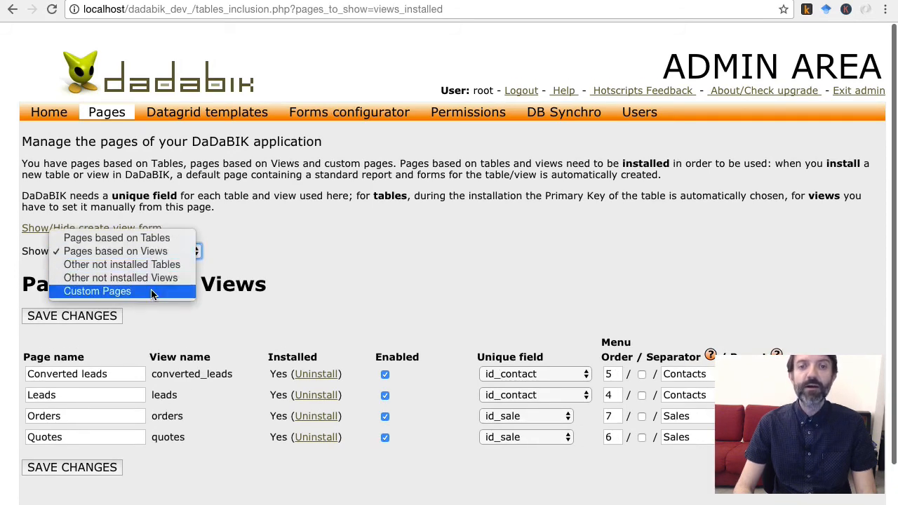
left_click(98, 290)
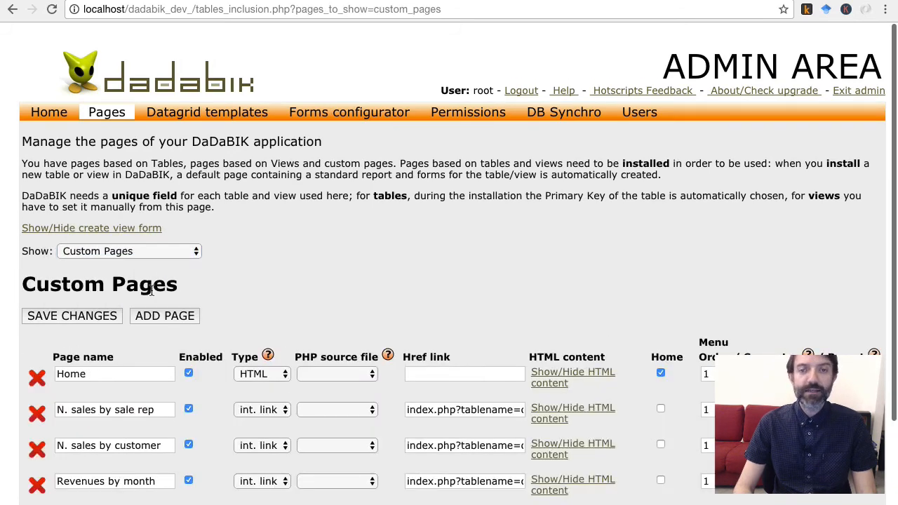
scroll("down", 3)
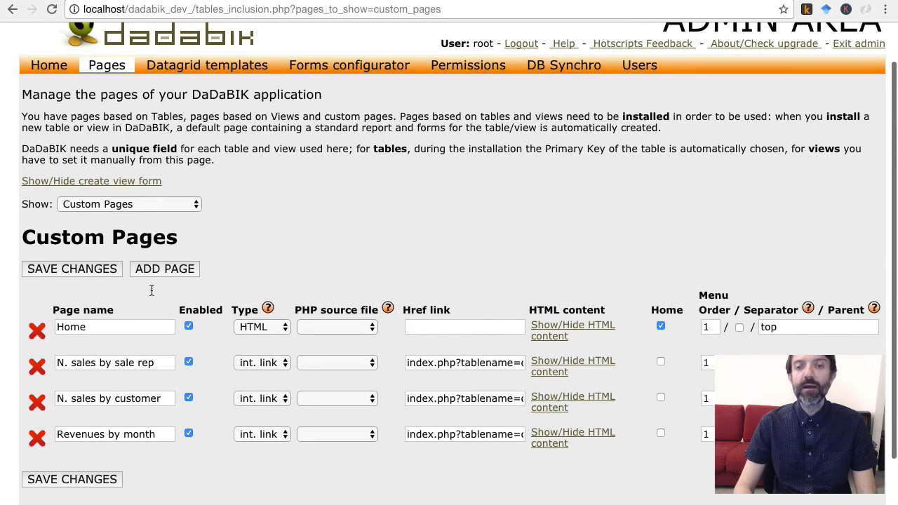
left_click(91, 181)
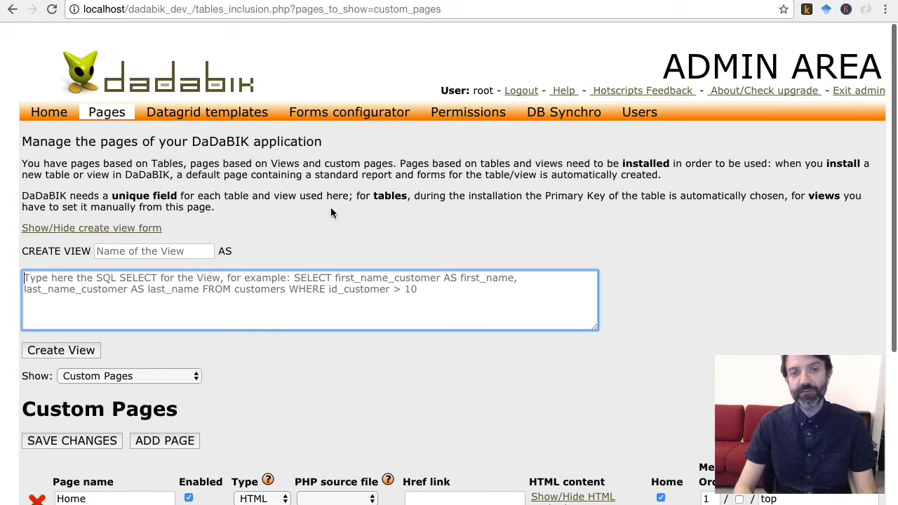
In the Forms configurator, select table products and its id_brand field
left_click(348, 112)
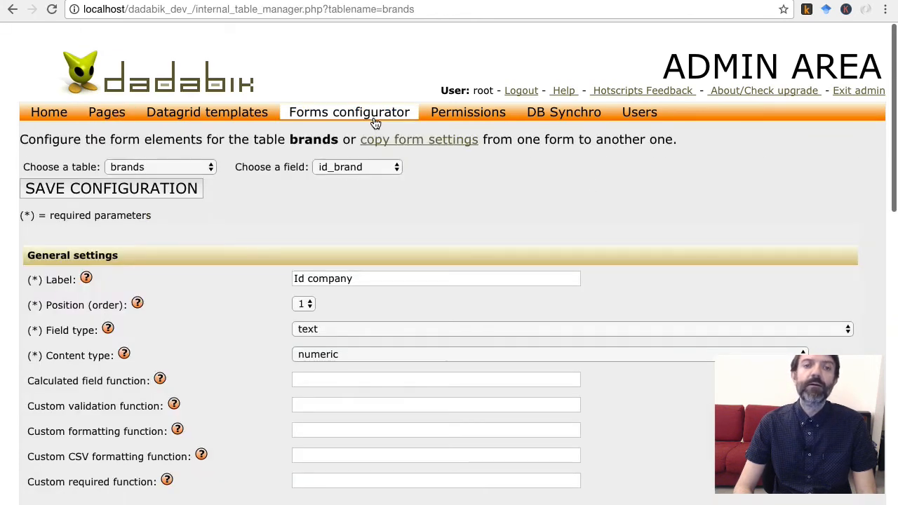
mouse_move(392, 202)
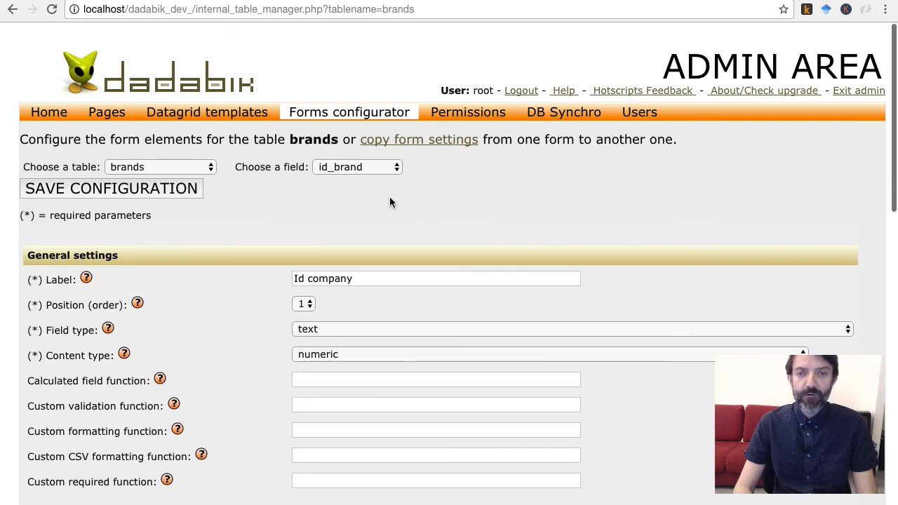
mouse_move(364, 171)
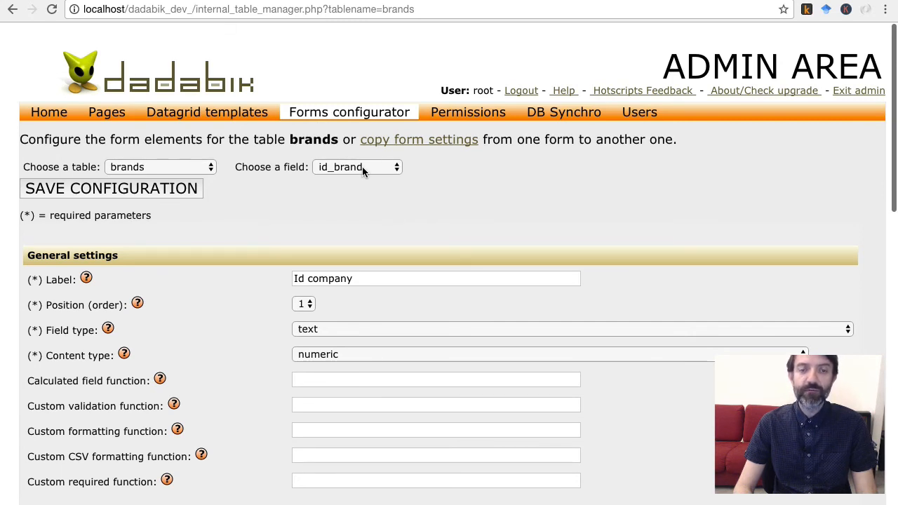
left_click(160, 167)
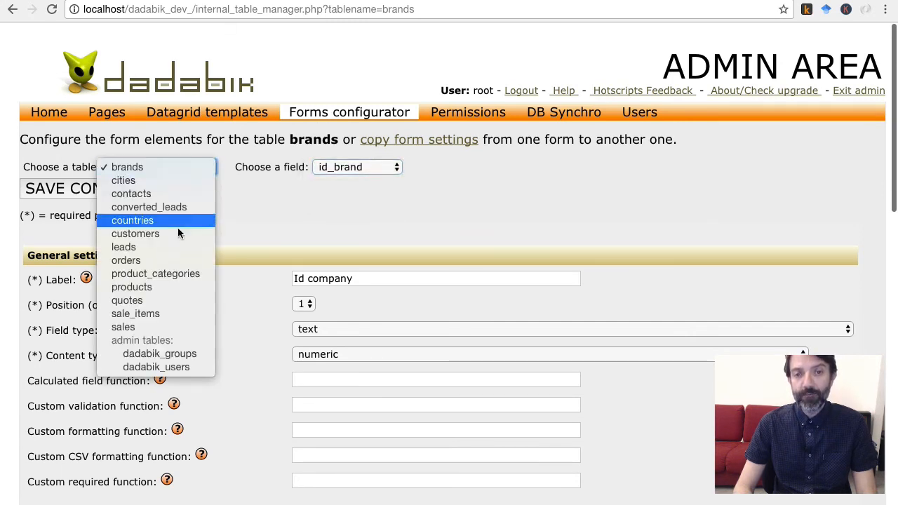
left_click(132, 286)
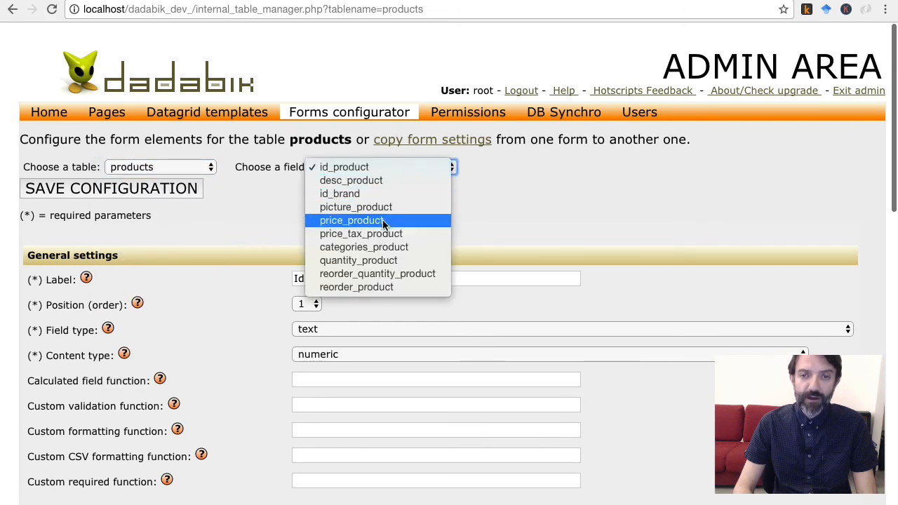
left_click(339, 193)
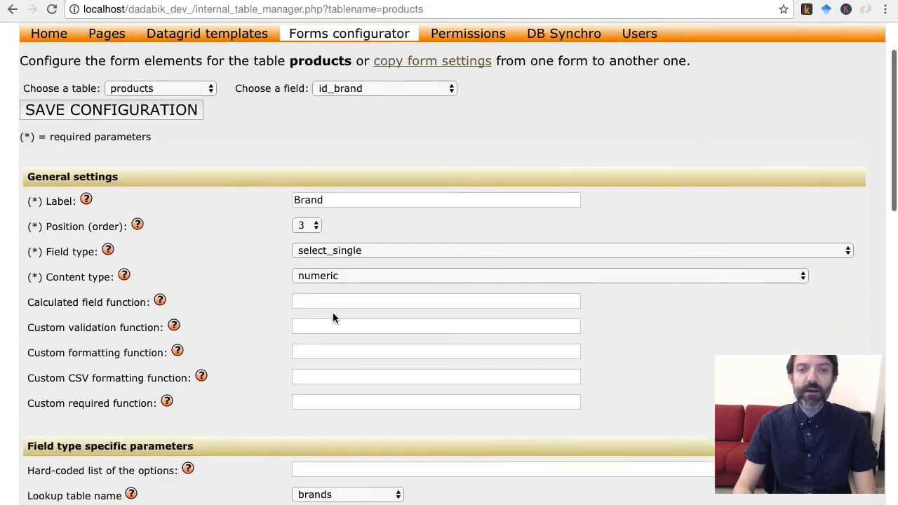
scroll("down", 3)
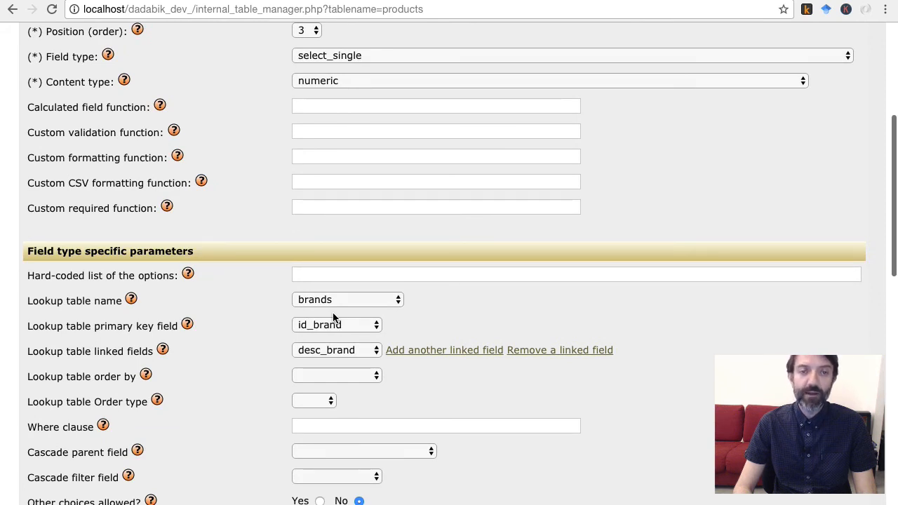
Keep id_brand as the brands lookup key, view the form-settings copier, then the brands Permissions manager
left_click(337, 324)
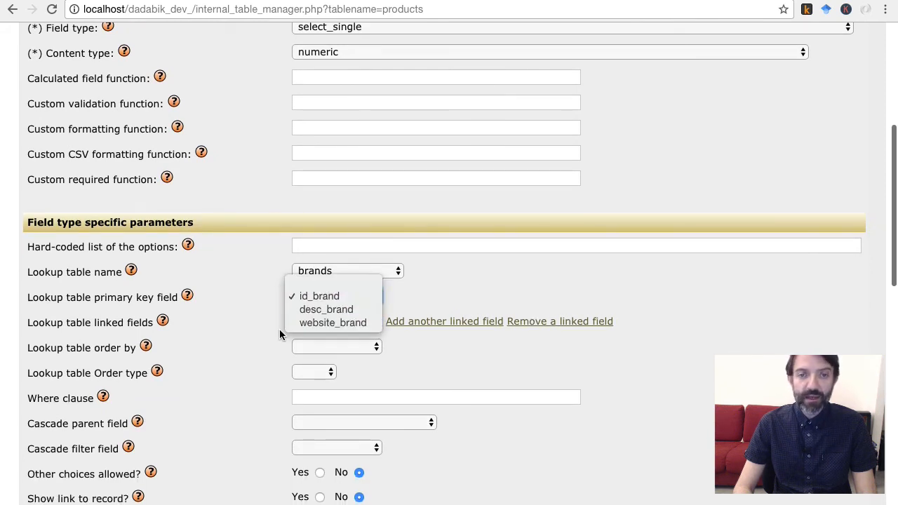
left_click(320, 294)
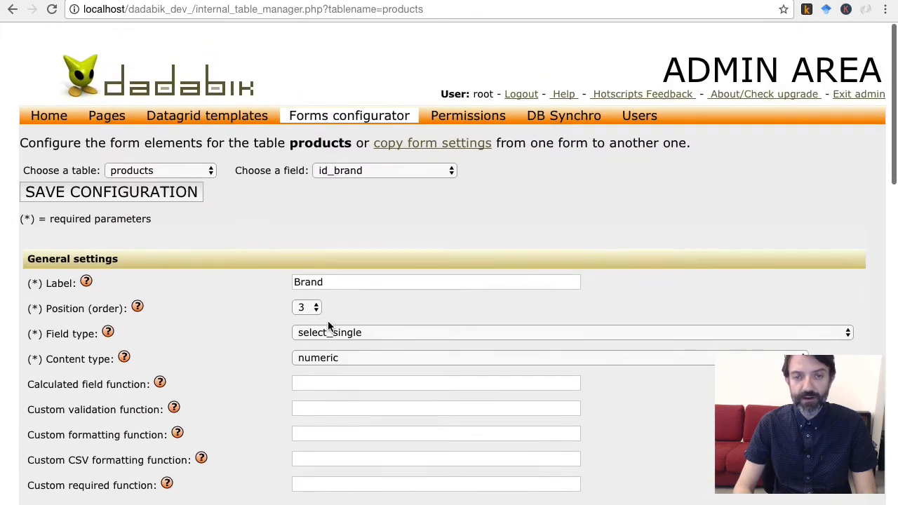
left_click(432, 143)
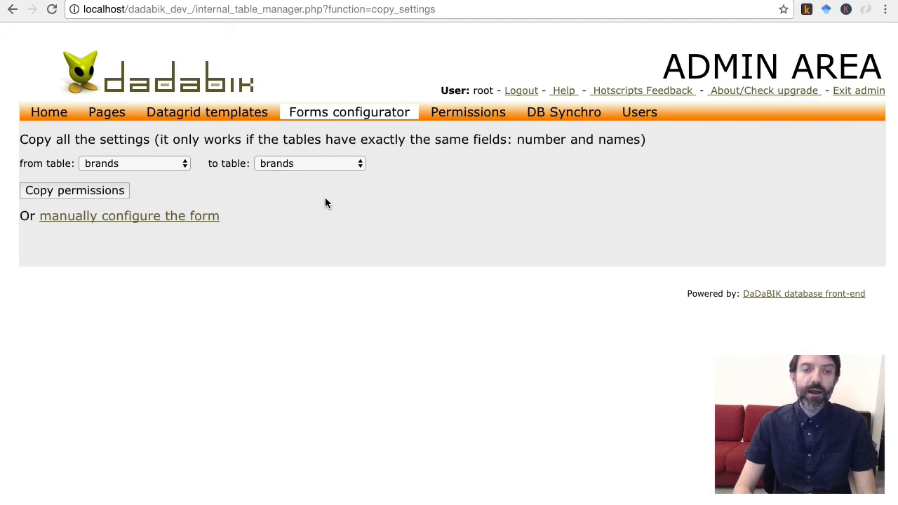
mouse_move(449, 181)
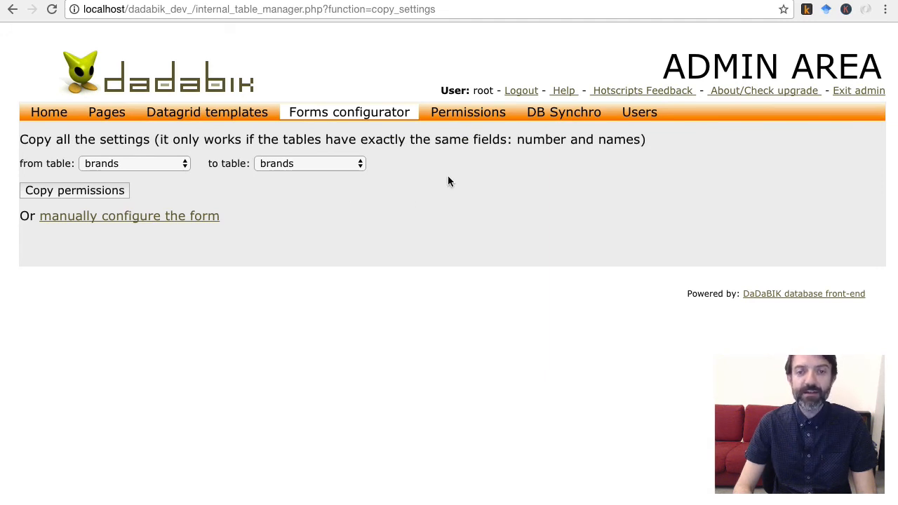
left_click(467, 112)
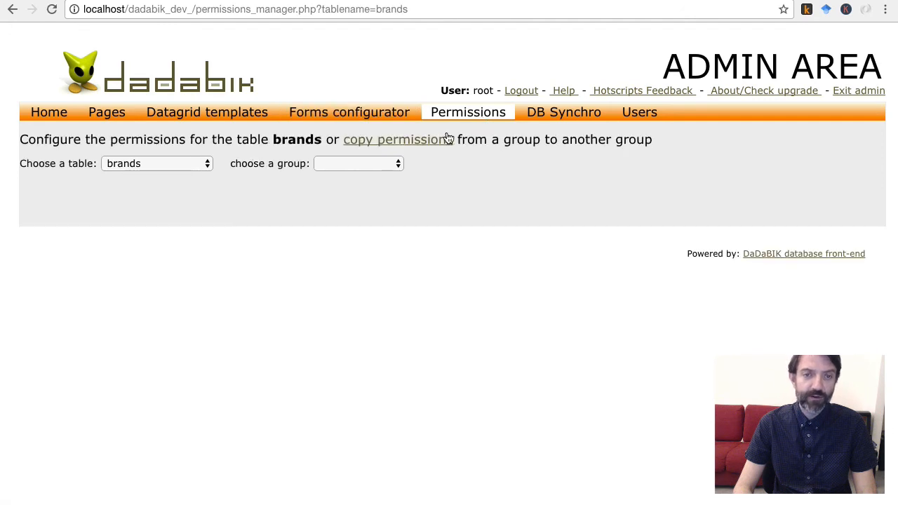
Bring up the copy-permissions form for brands and expand the target group choices
left_click(399, 138)
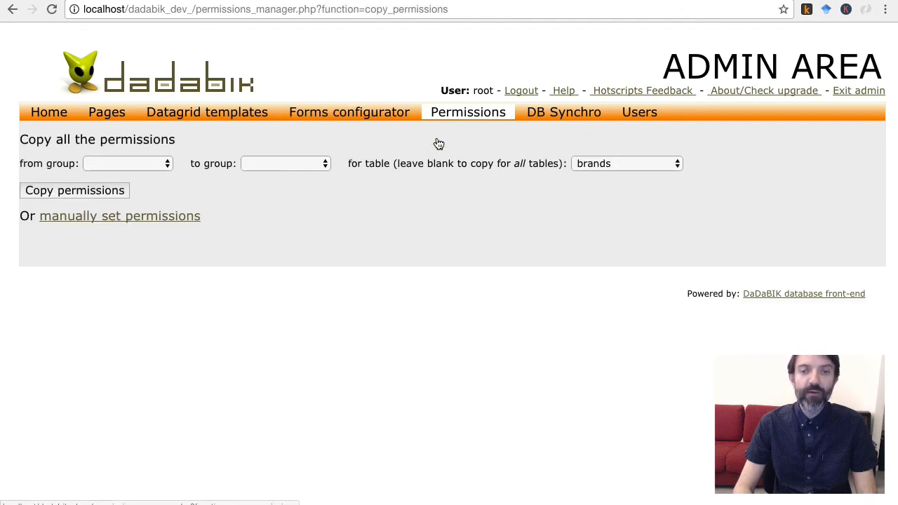
mouse_move(260, 185)
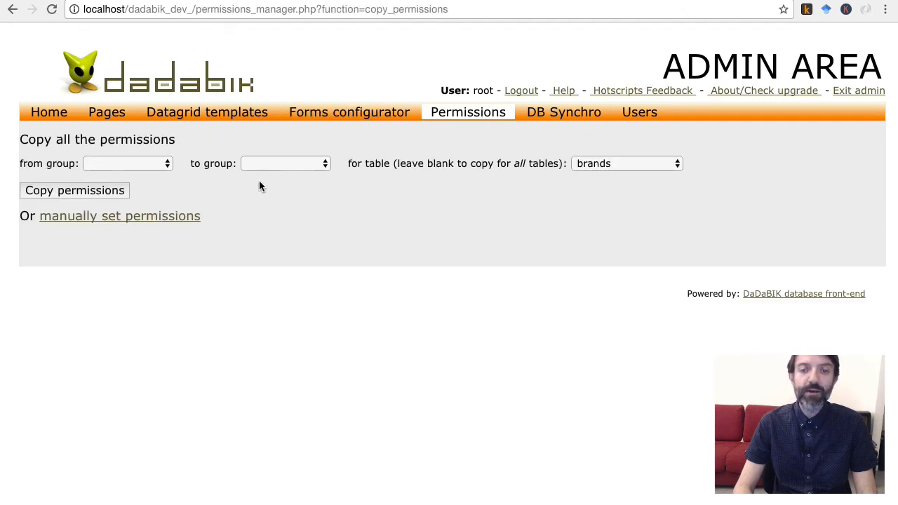
left_click(283, 163)
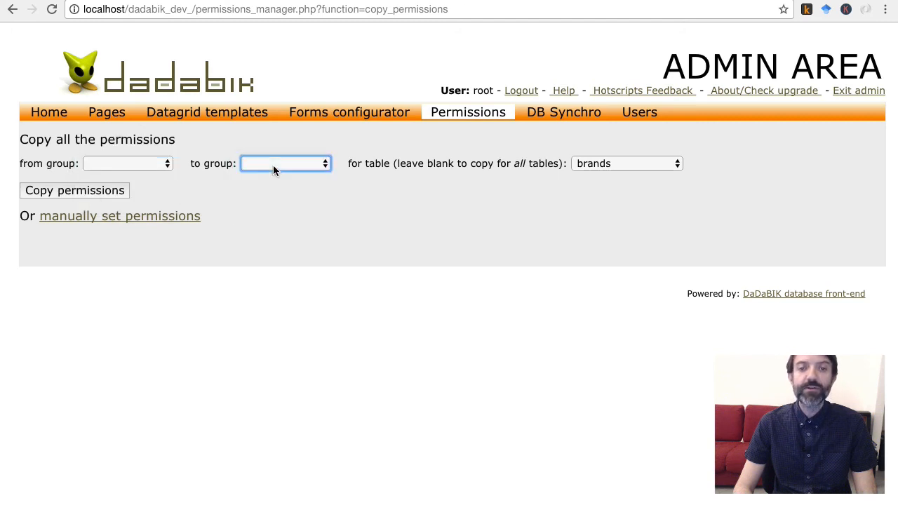
mouse_move(600, 169)
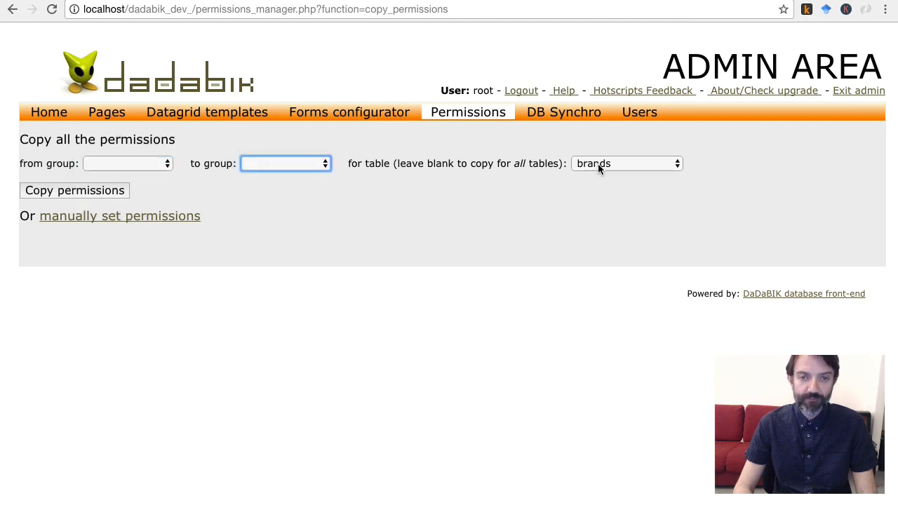